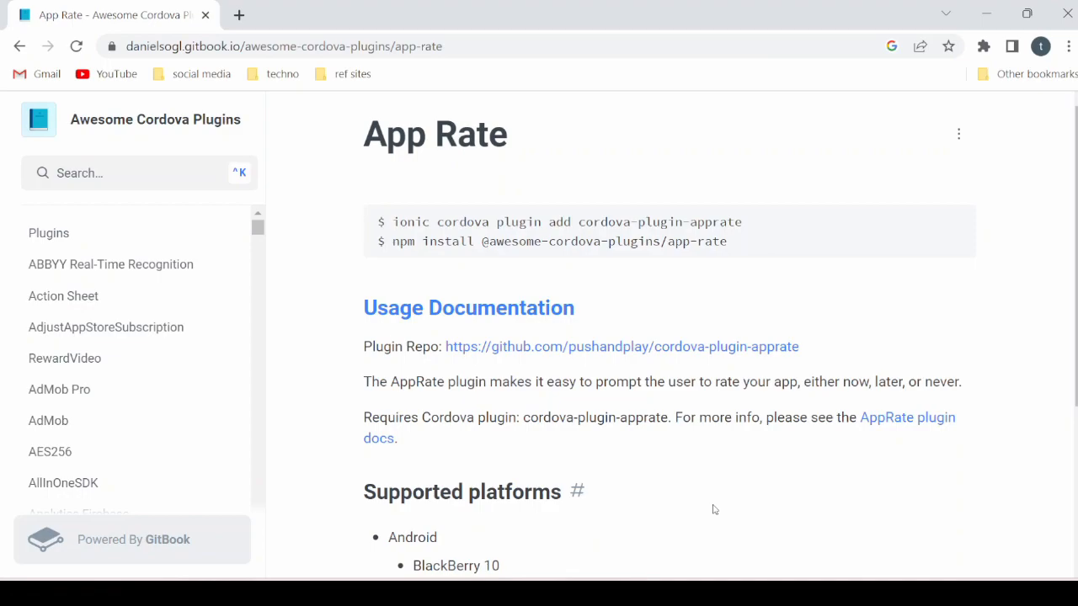
mouse_move(906, 431)
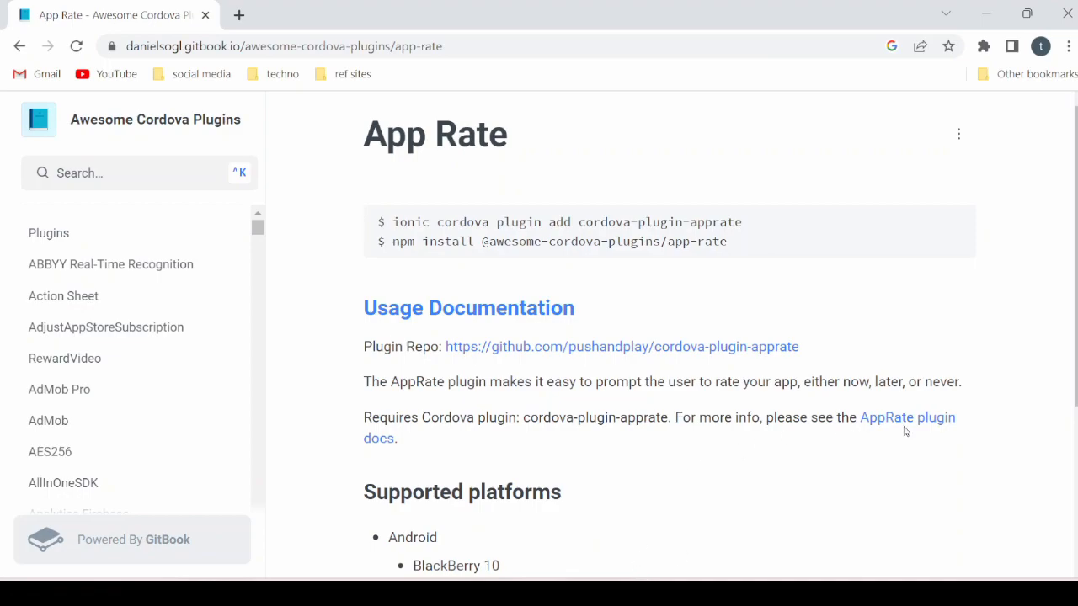
scroll("down", 3)
type("npm")
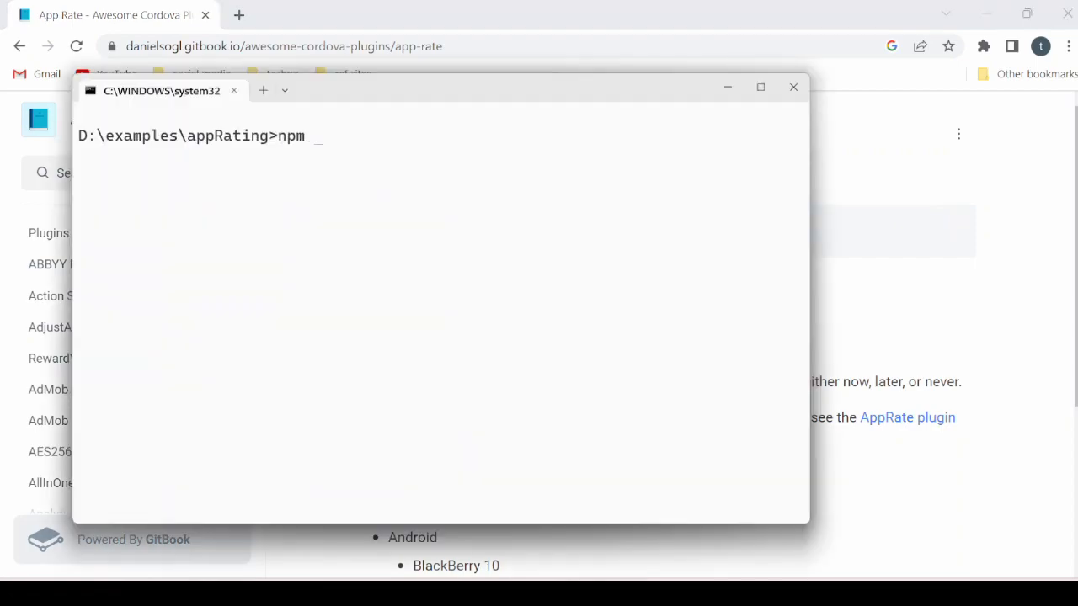
type("i cordova-plugin-apprate")
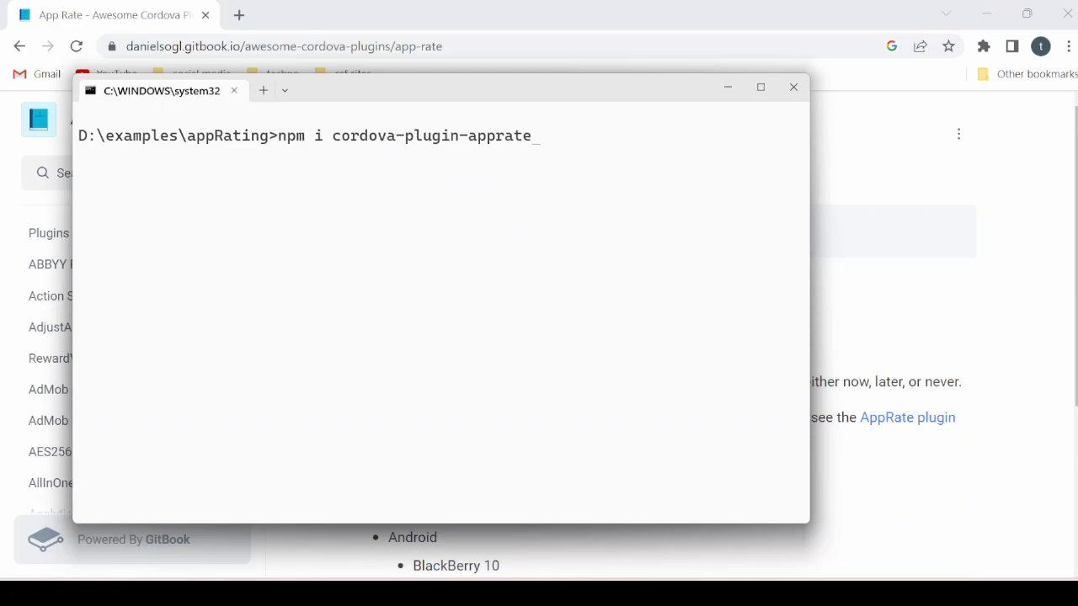
key("Enter")
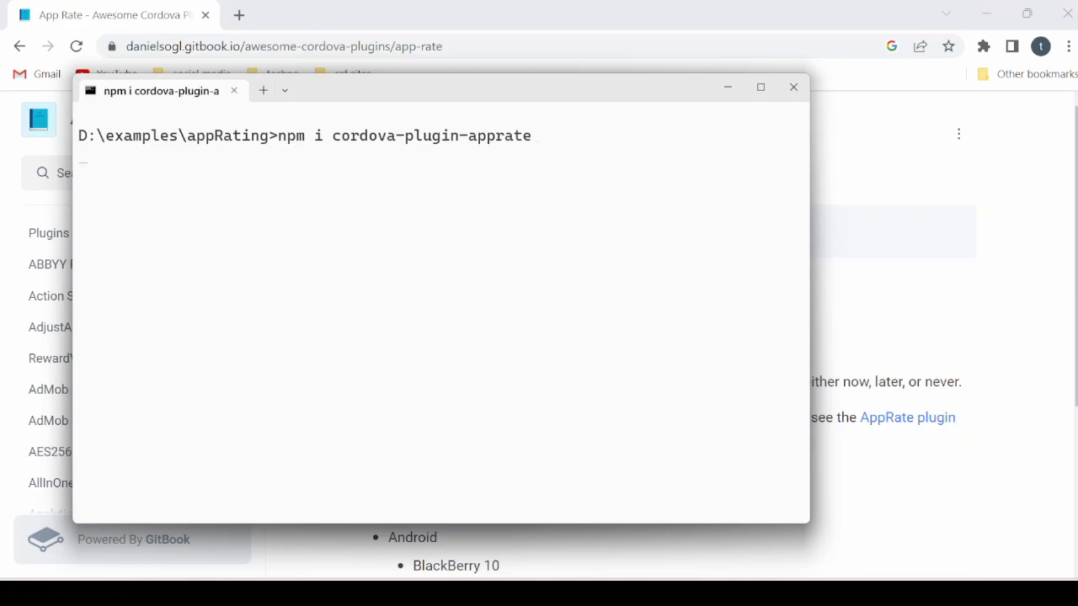
key("enter")
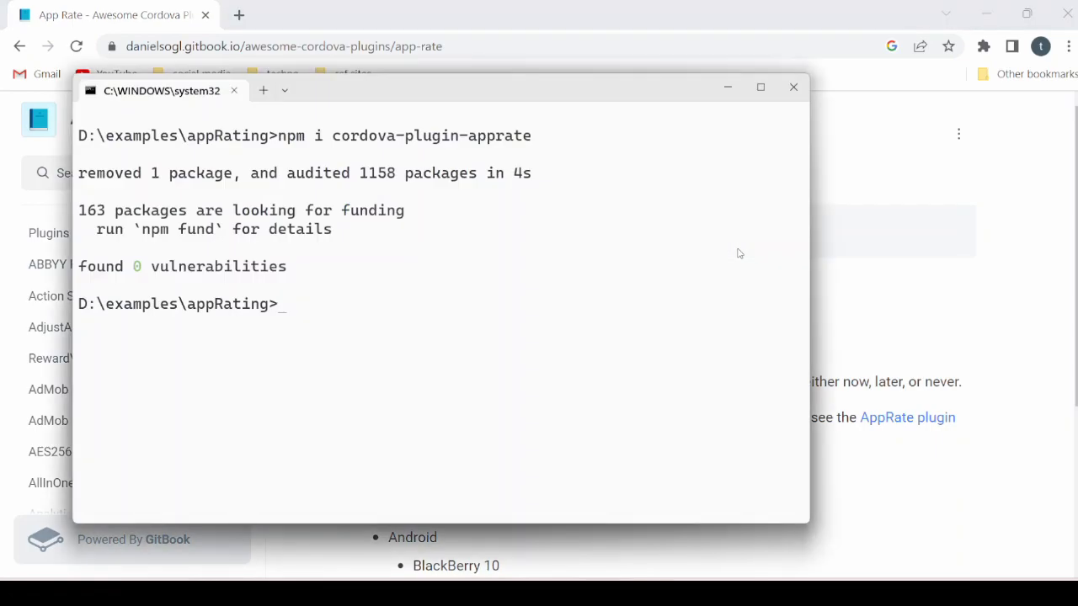
type("npm install @awesome-cordova-plugins/app-rate")
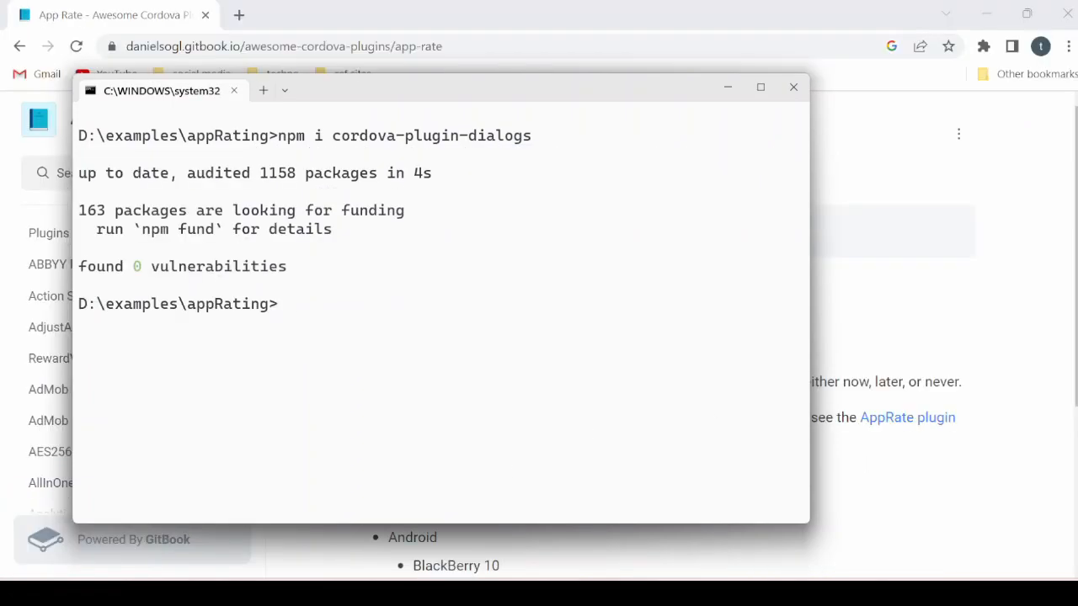
type("npm i")
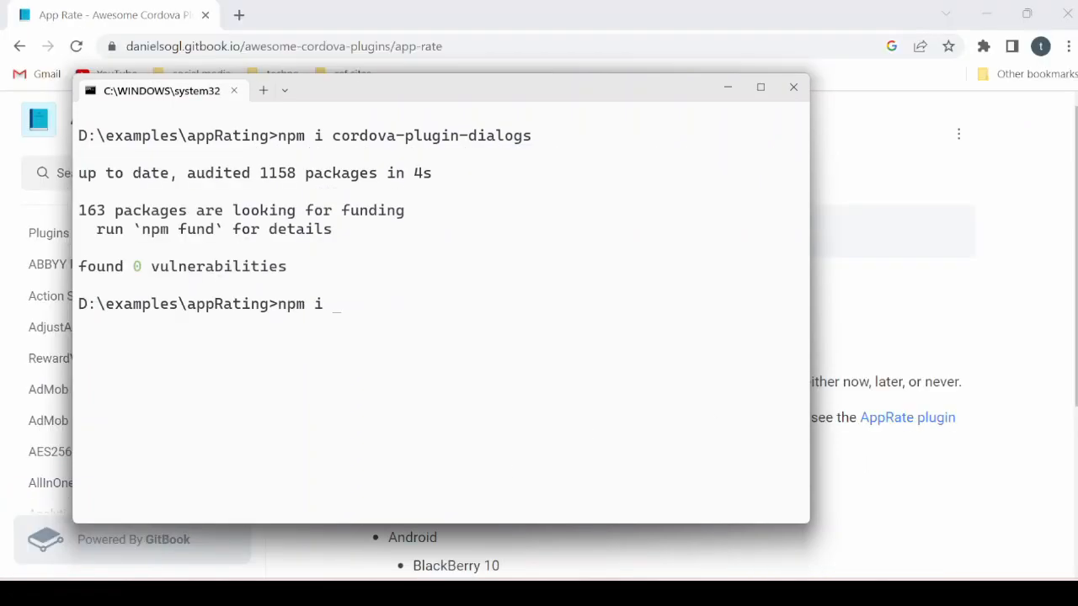
type("cordova-plugin-nativestorage")
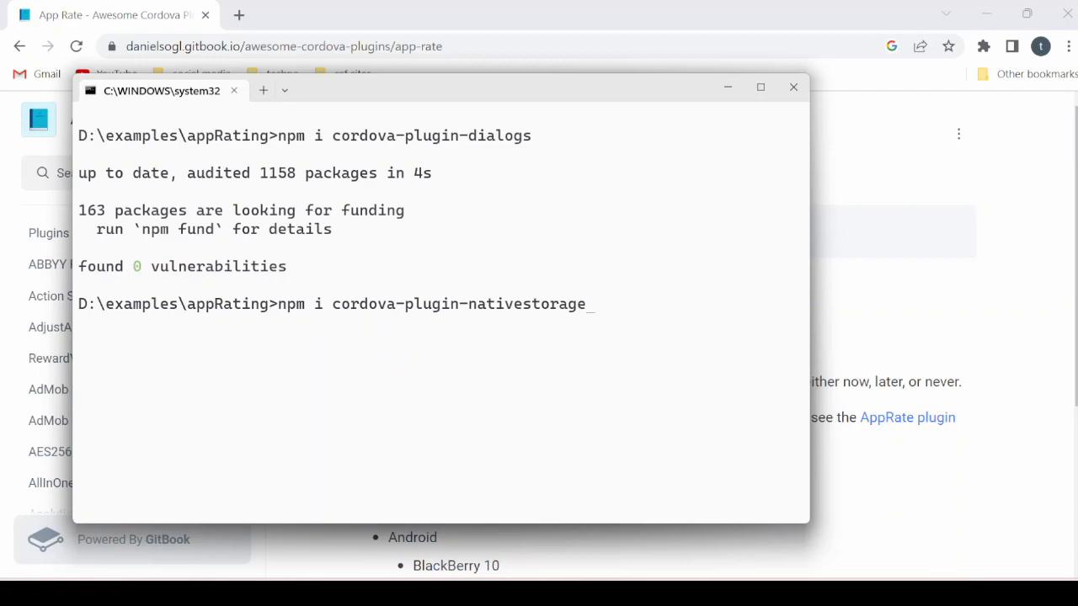
key("Enter")
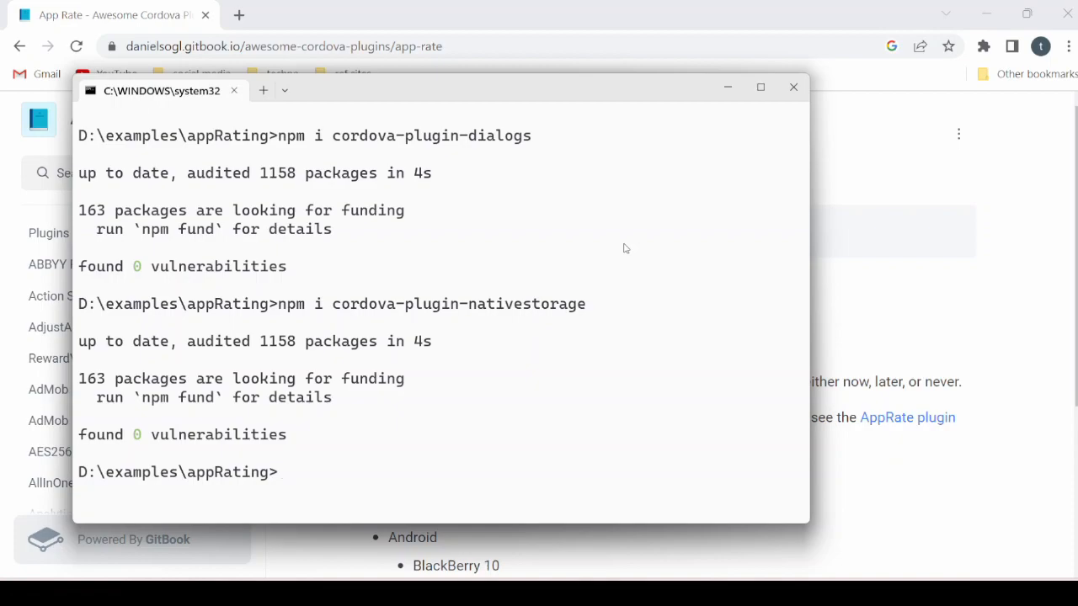
mouse_move(666, 488)
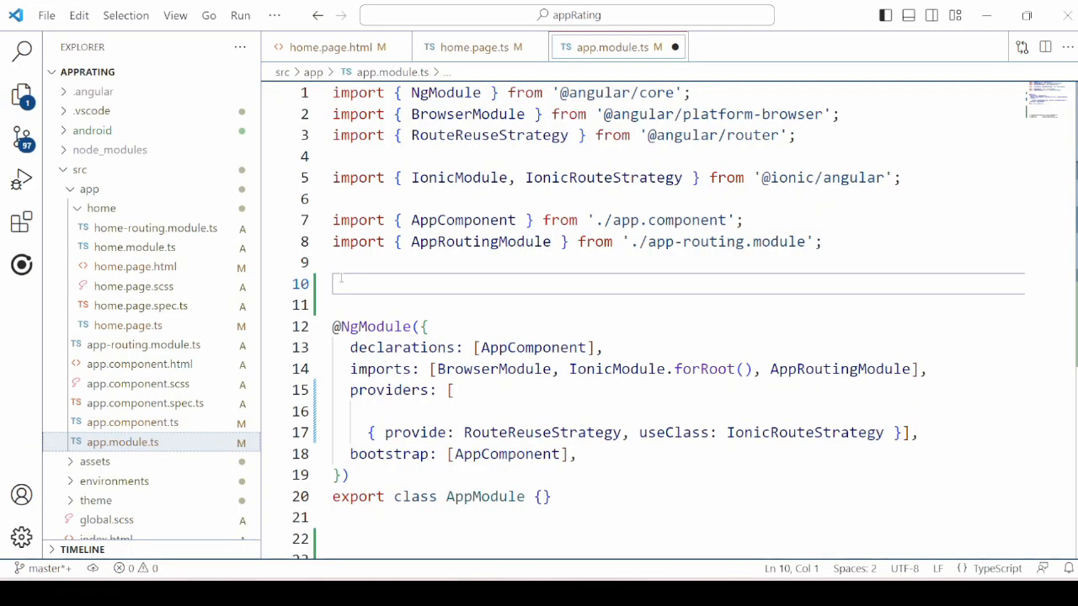
type("im")
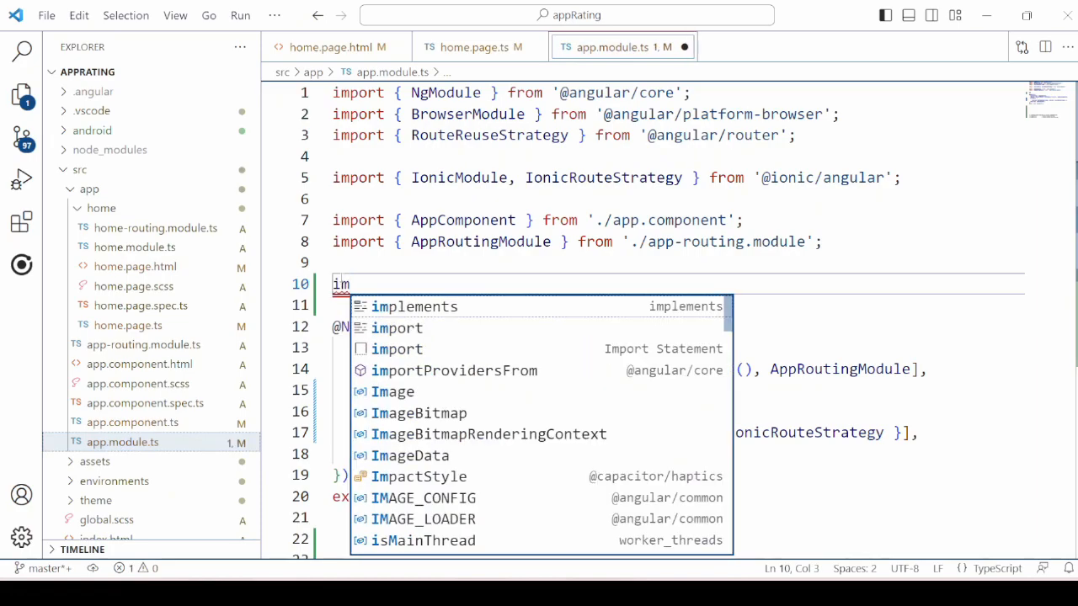
key("Enter")
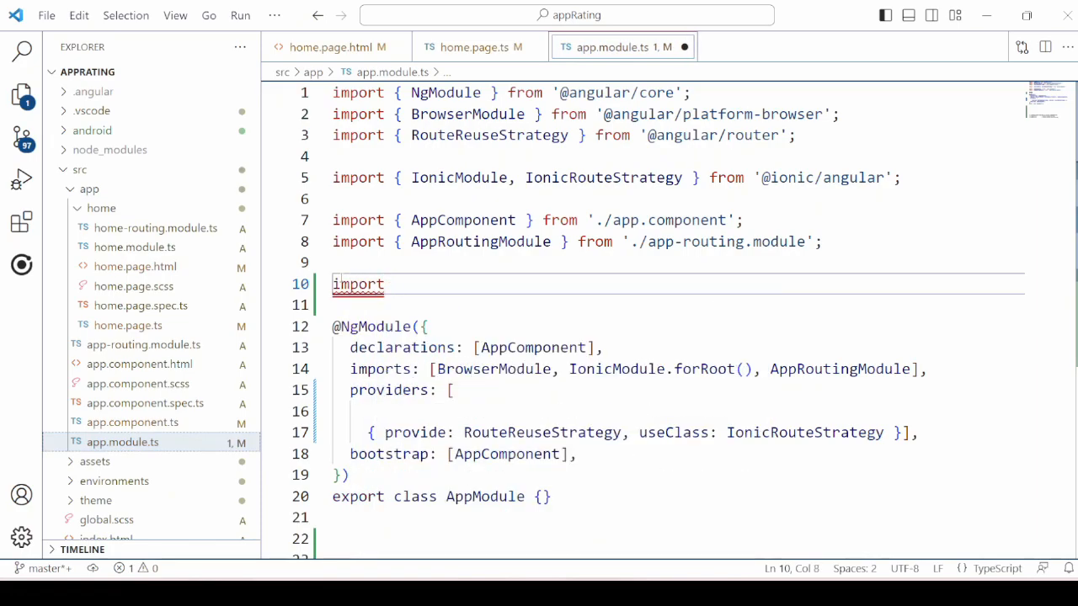
type("{app")
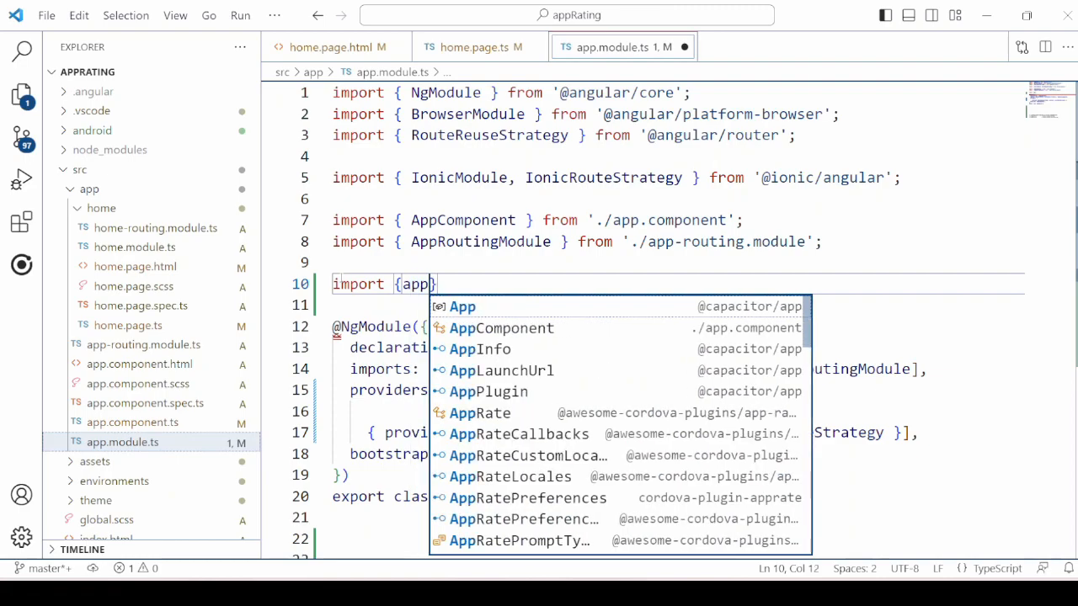
type("r")
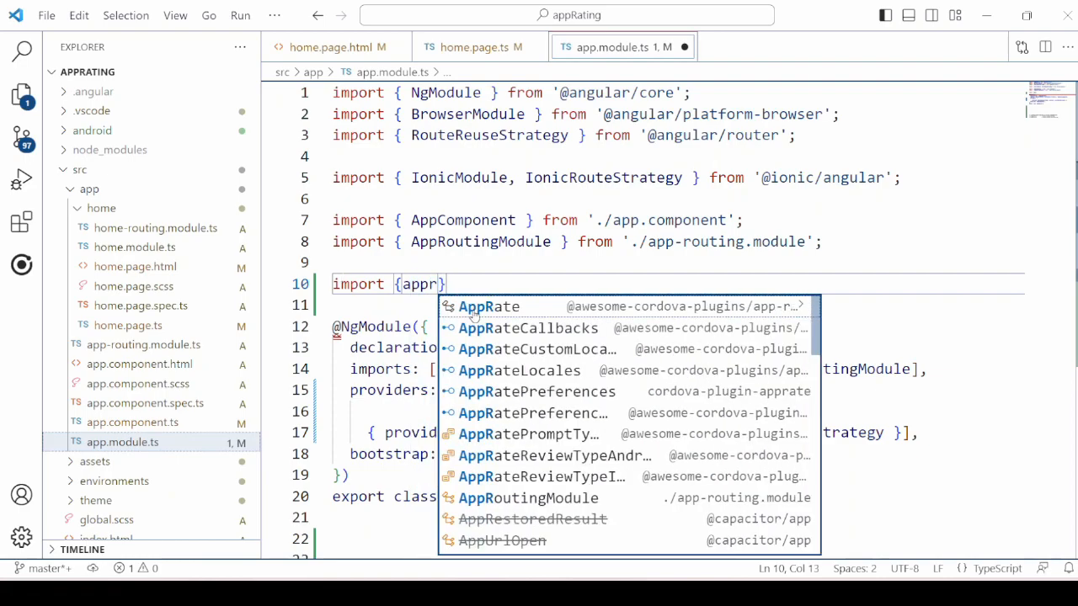
left_click(489, 306)
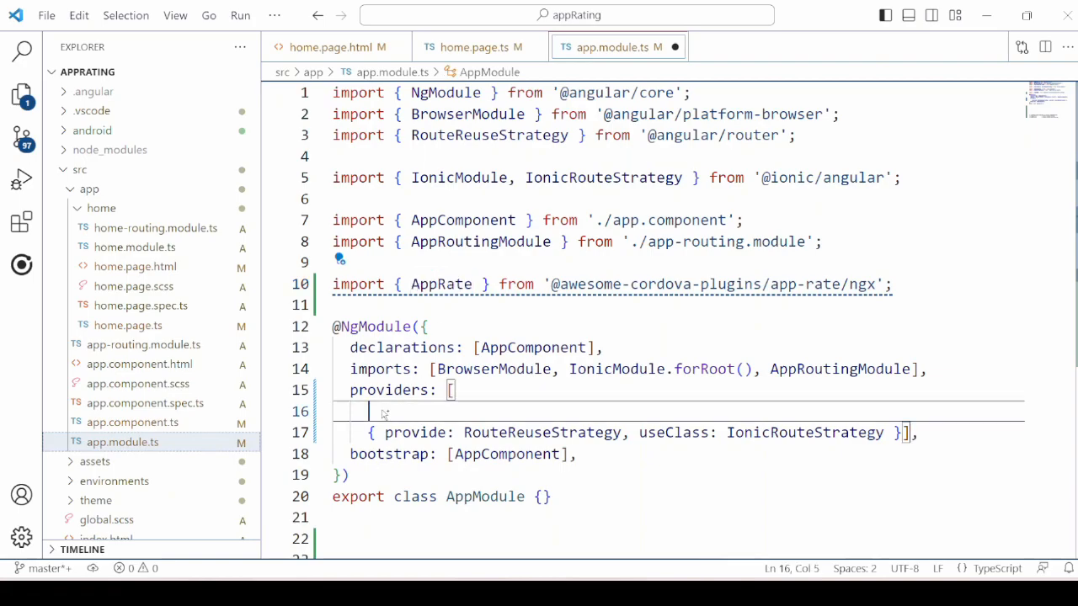
left_click(476, 47)
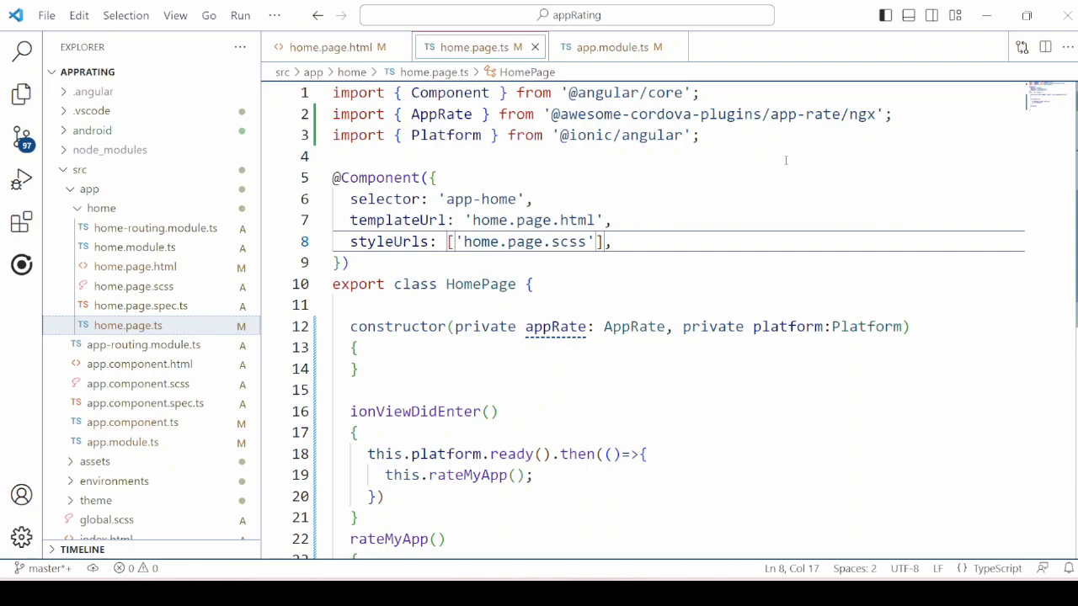
Step: Highlight the AppRate import, the Platform constructor parameter and the rateMyApp call in home.page.ts
double_click(440, 114)
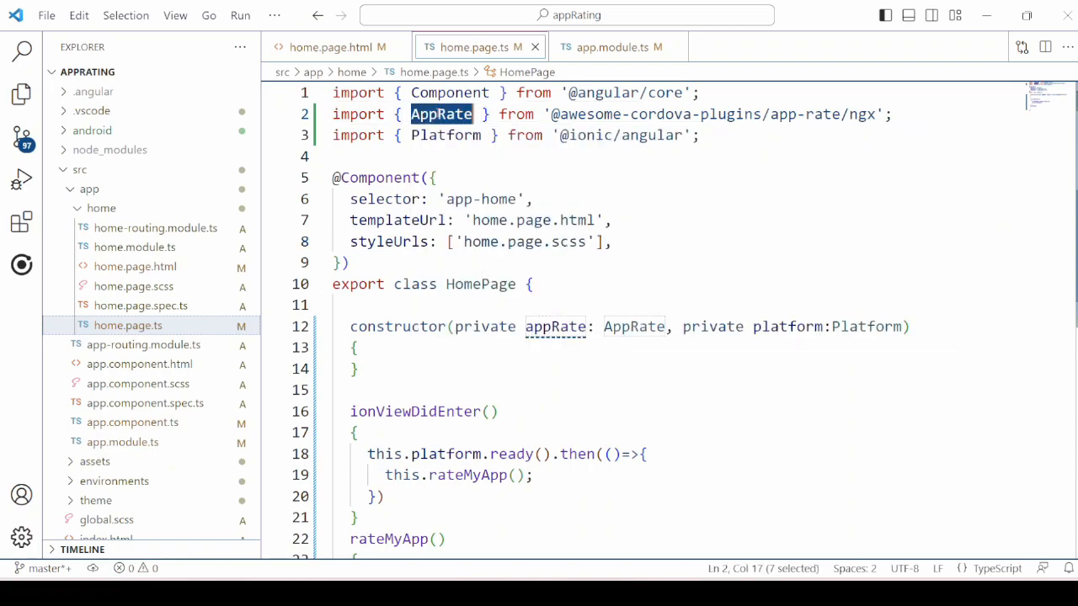
double_click(445, 135)
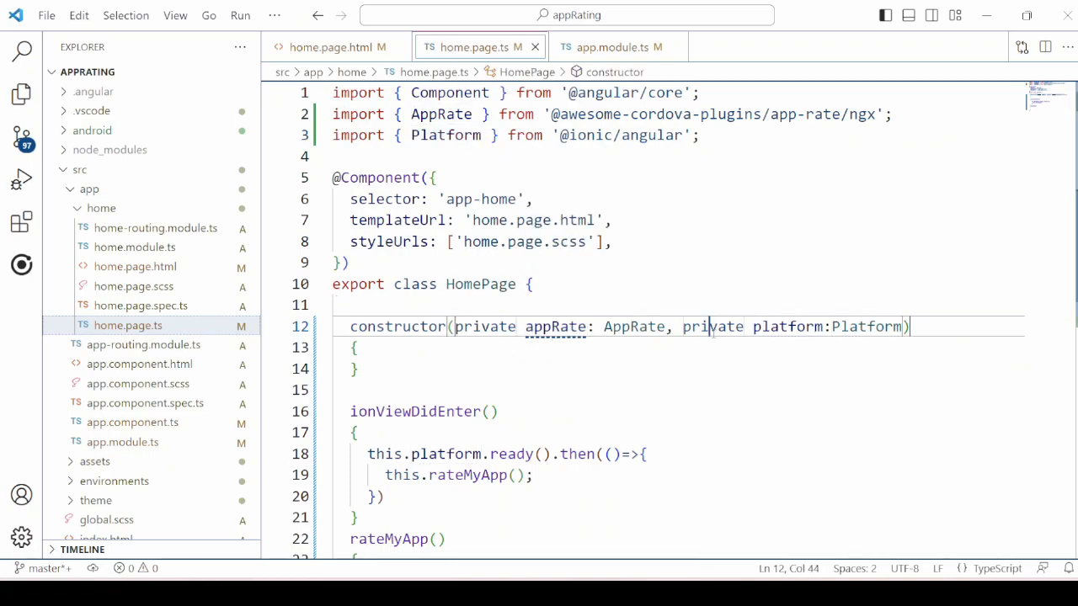
scroll("down", 3)
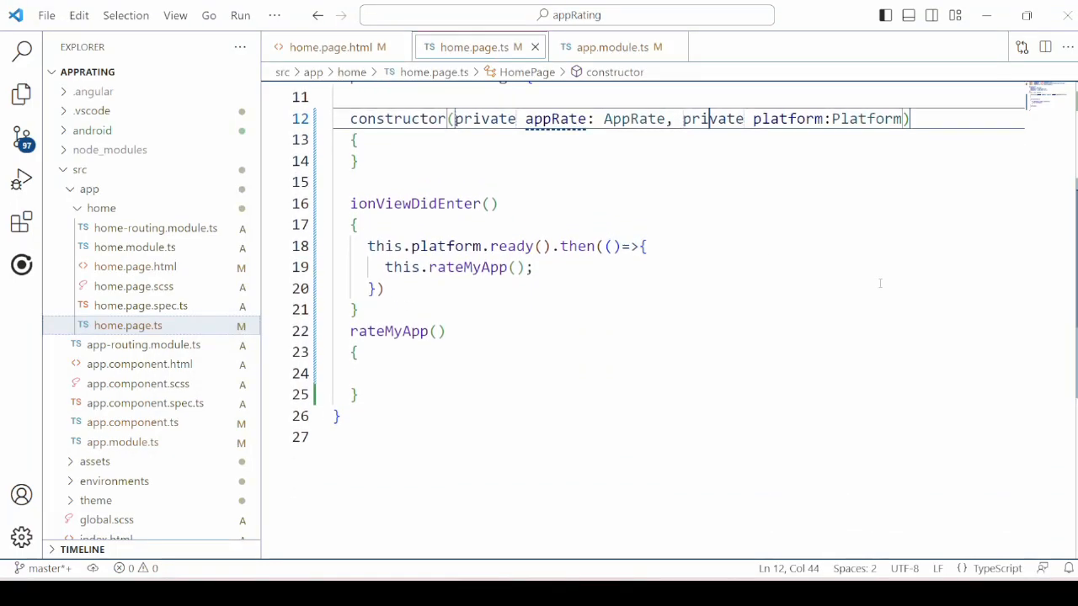
mouse_move(404, 203)
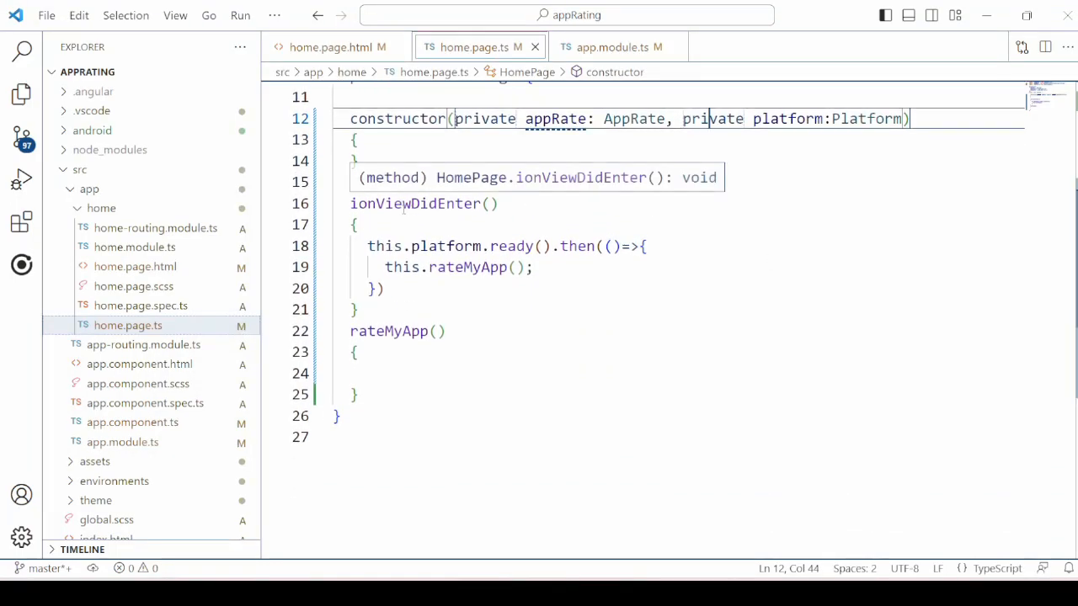
double_click(414, 202)
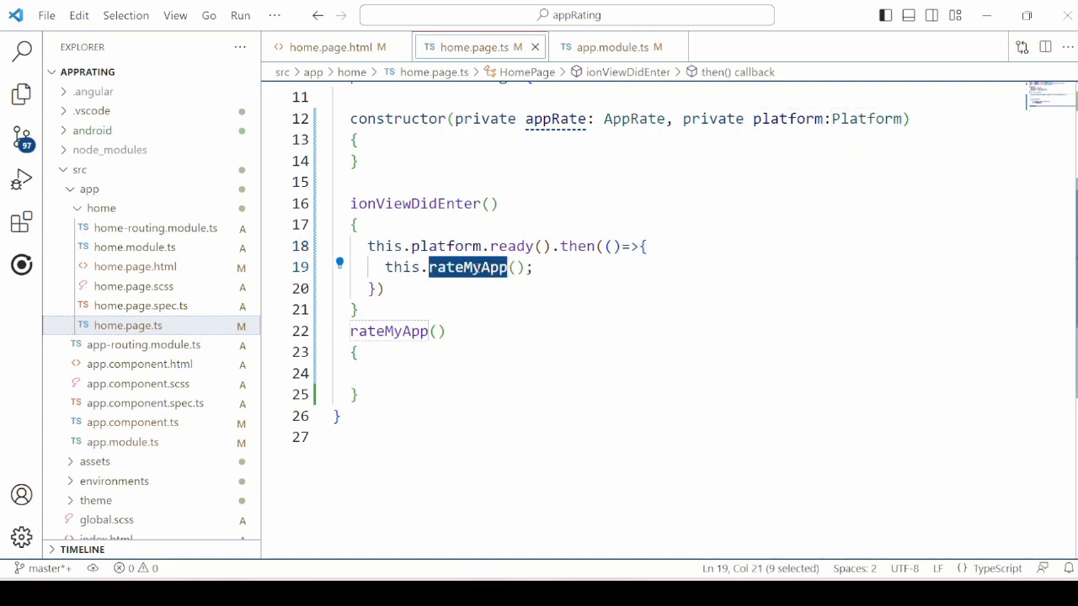
Step: In rateMyApp, call this.appRate.setPreferences with displayAppName 'TechBinomial' and usesUntilPrompt 3
left_click(412, 373)
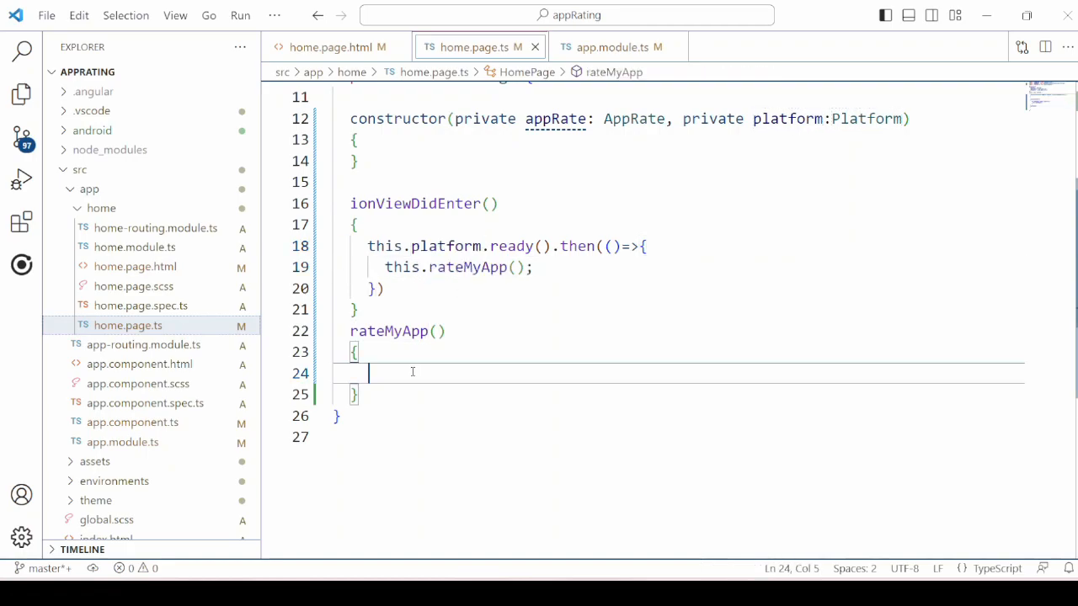
type("t")
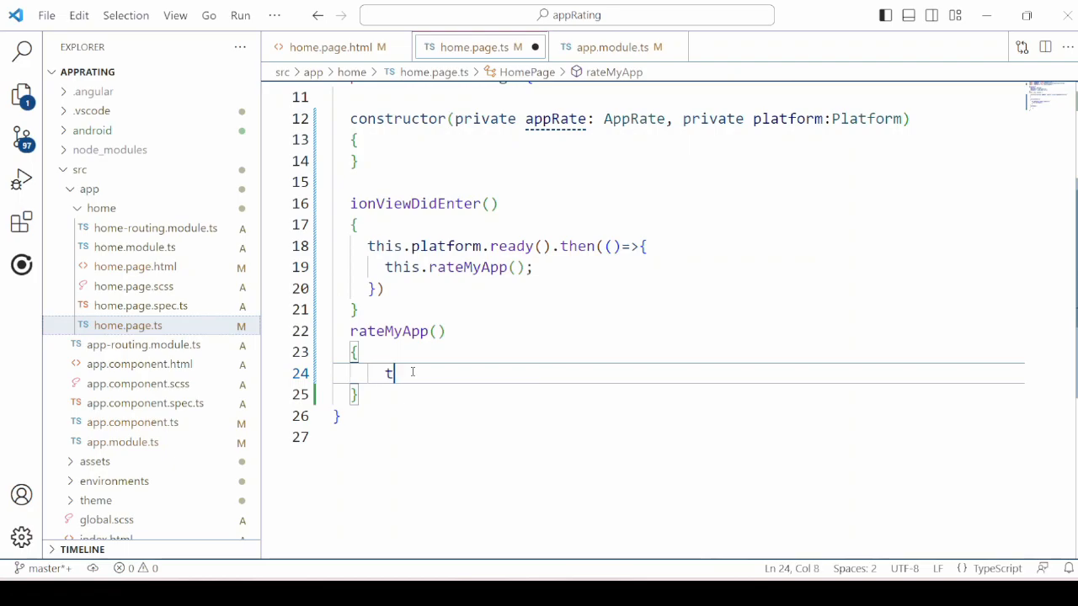
type("his.ap")
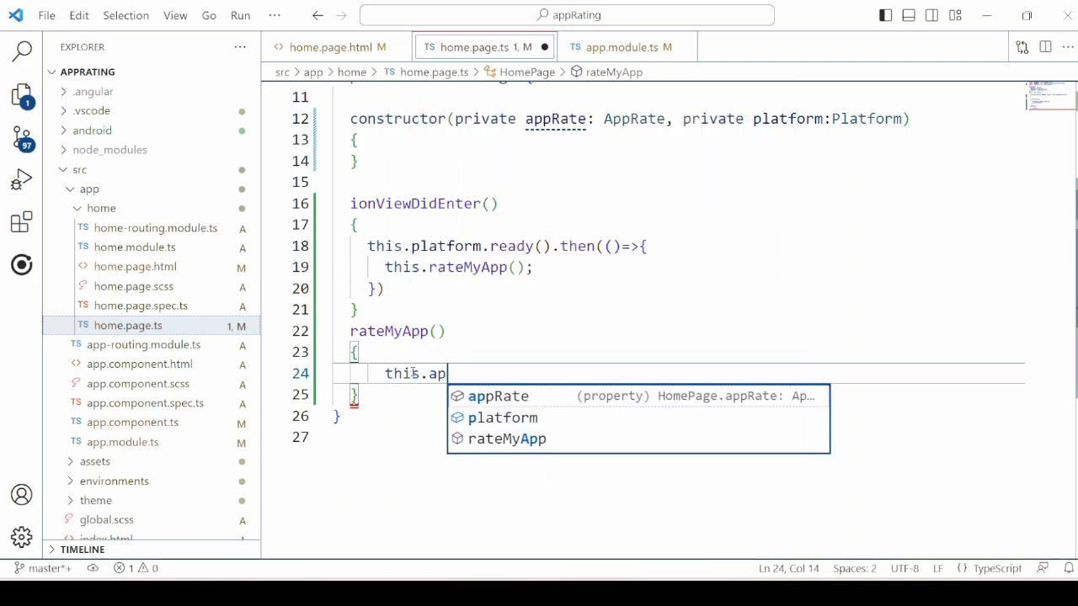
type("pRate.")
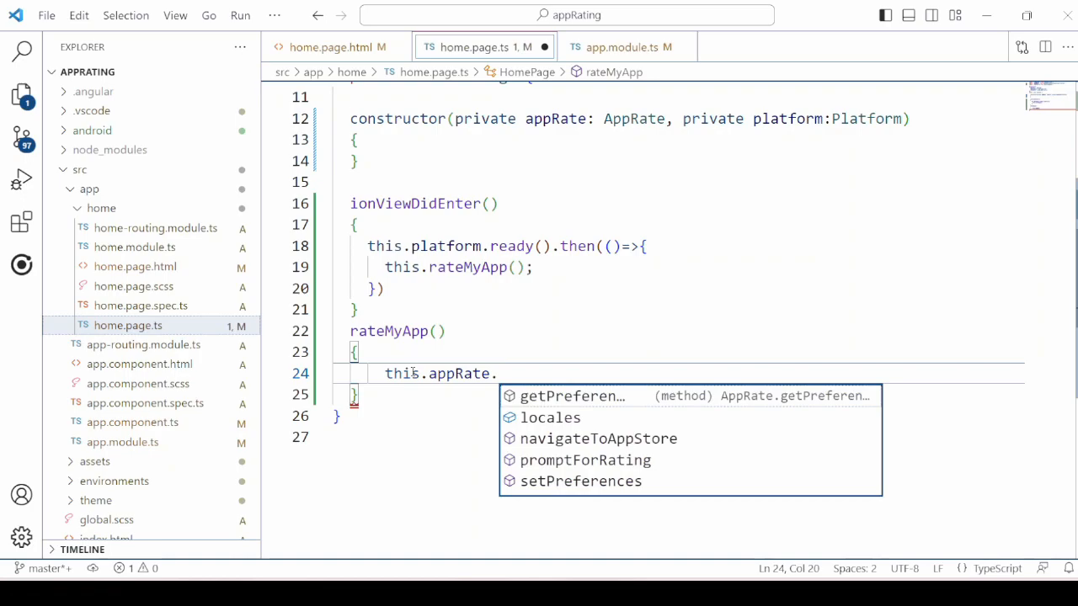
mouse_move(477, 466)
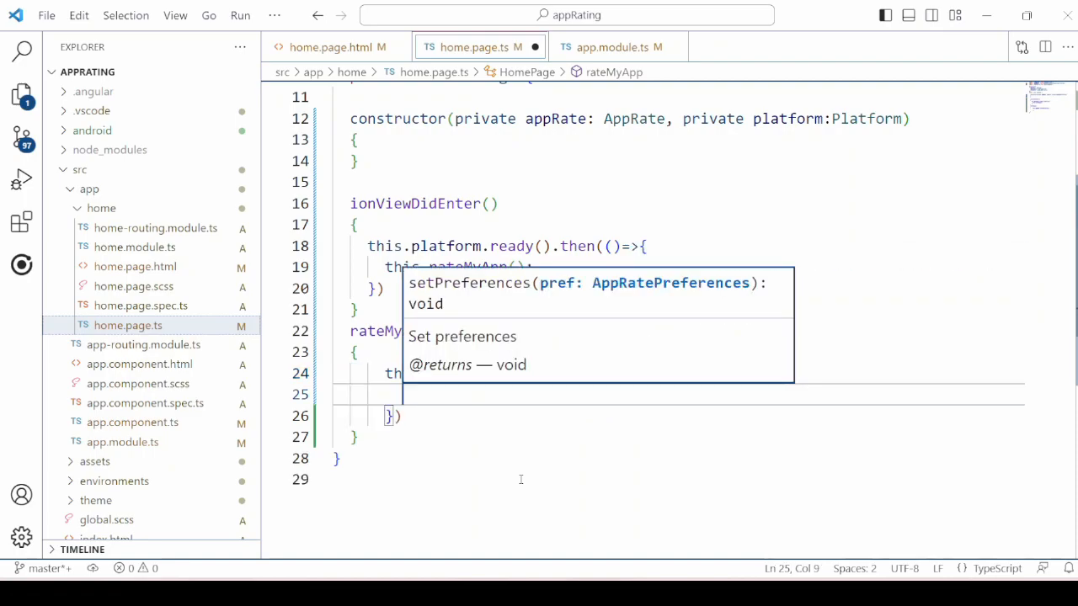
type("di")
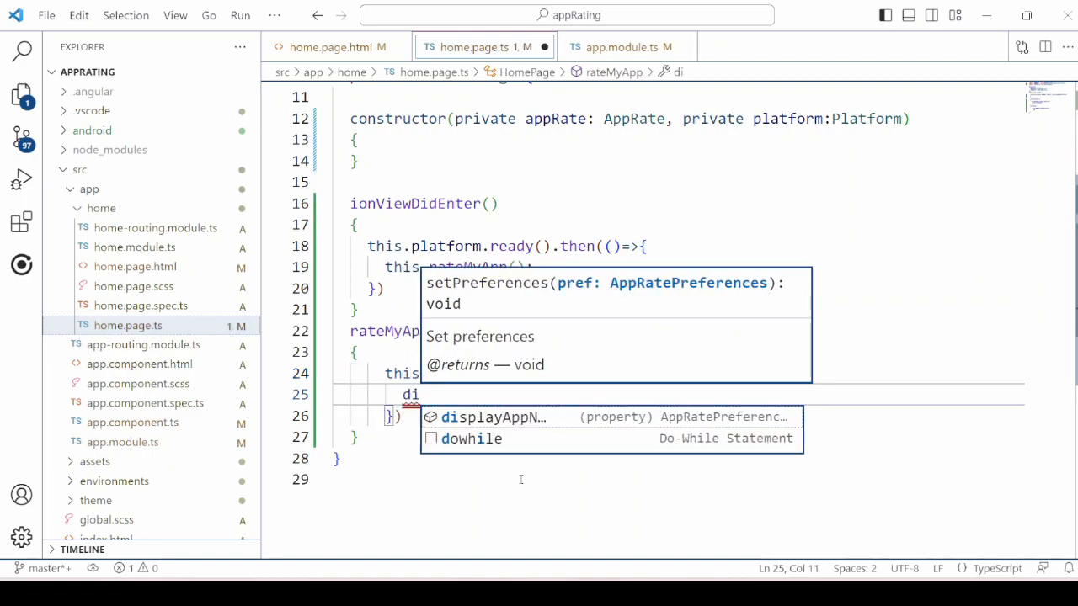
type("displayAppName:")
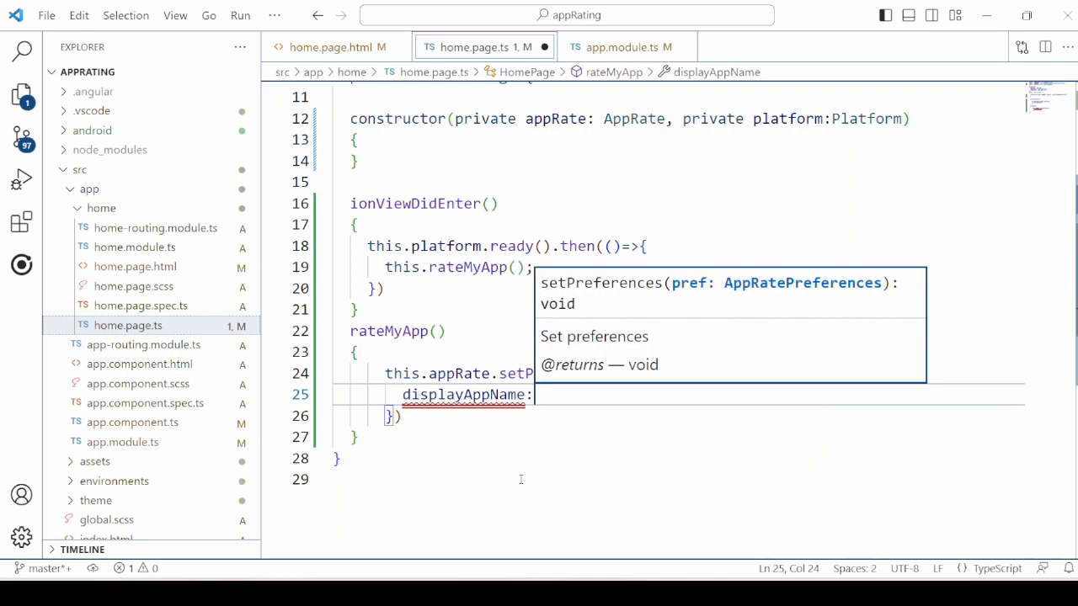
type("'")
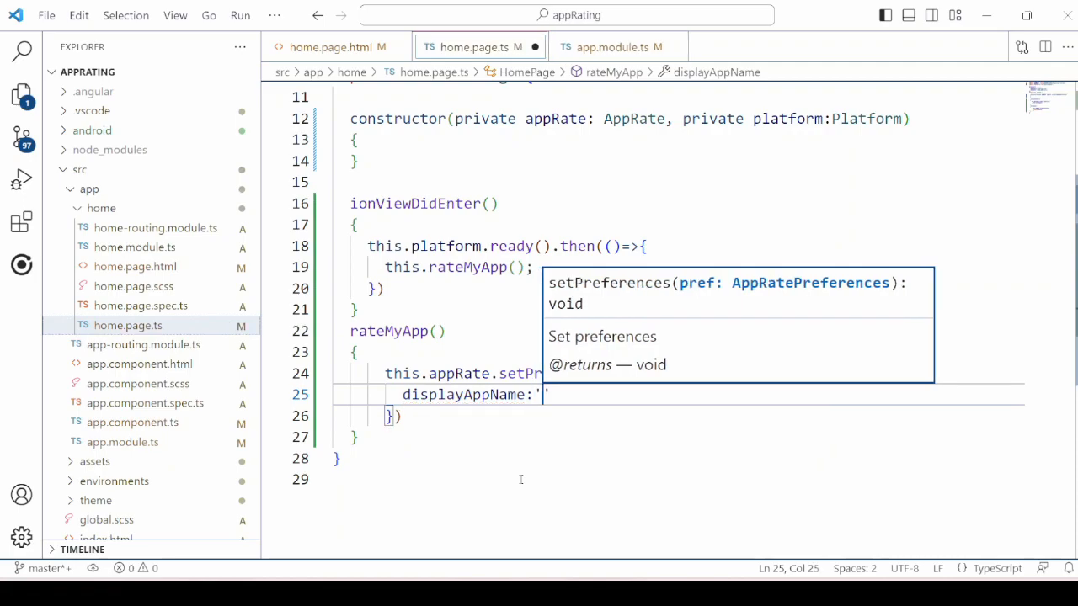
type("Tech")
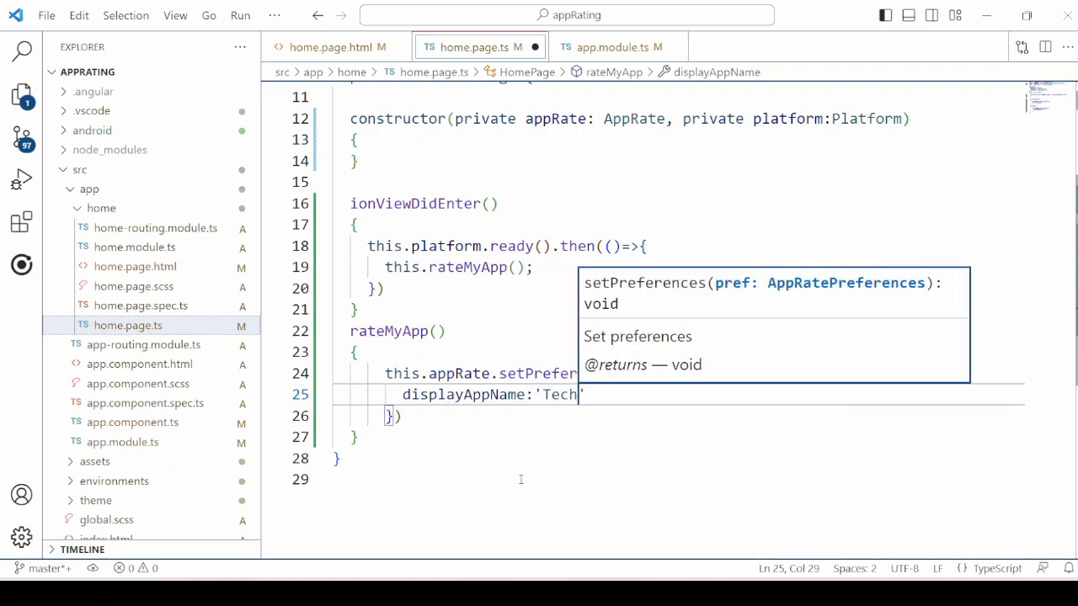
type("B")
type("usesUntilPrompt:")
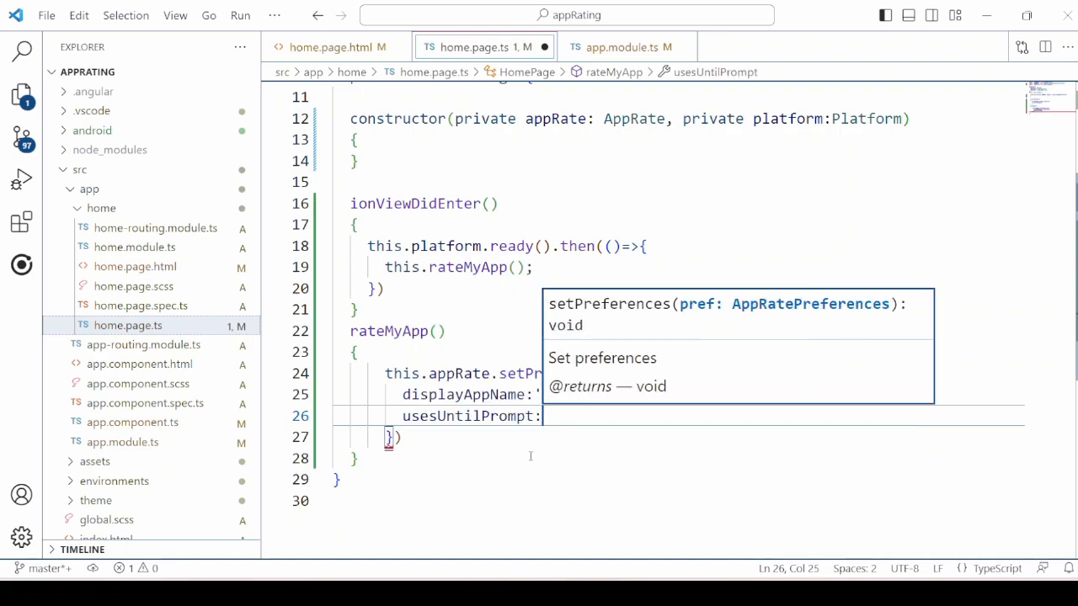
type("3,")
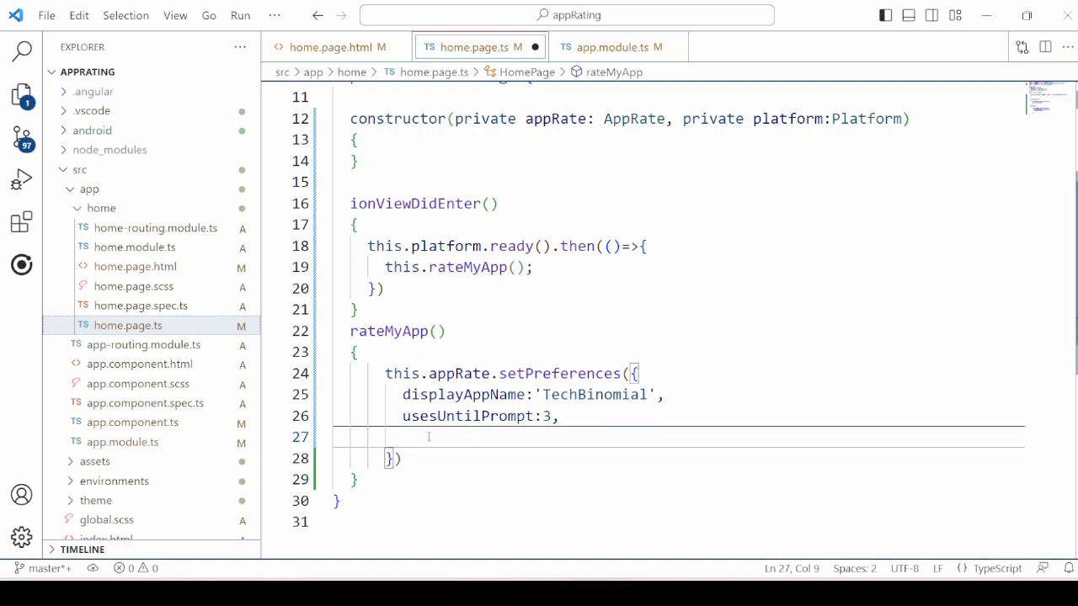
Step: Add simpleMode: false and promptAgainForEachNewVersion: true to the setPreferences object
type("simpleMode")
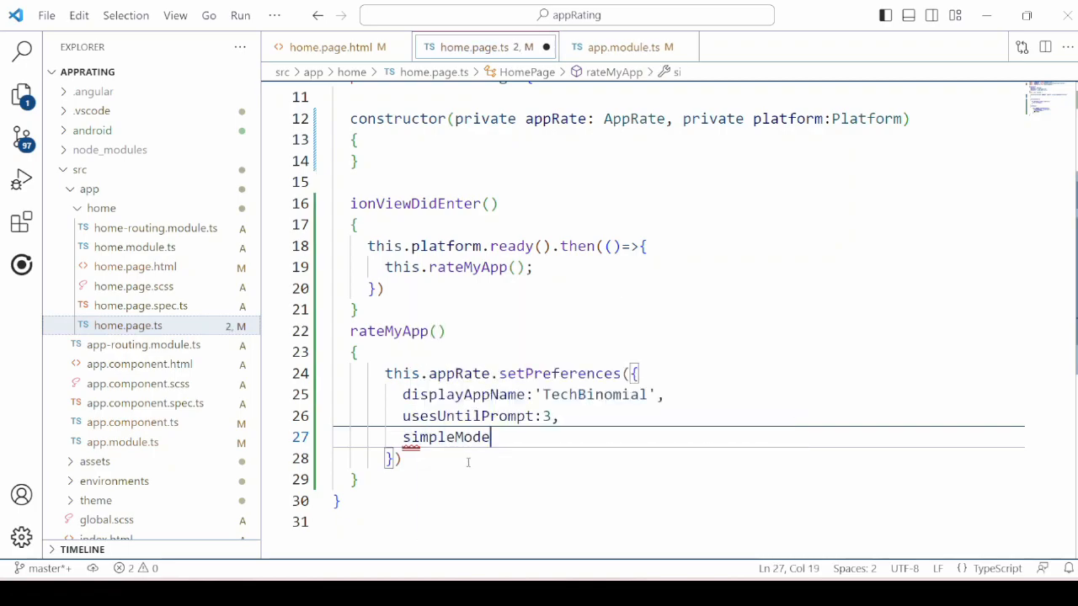
type(":fl")
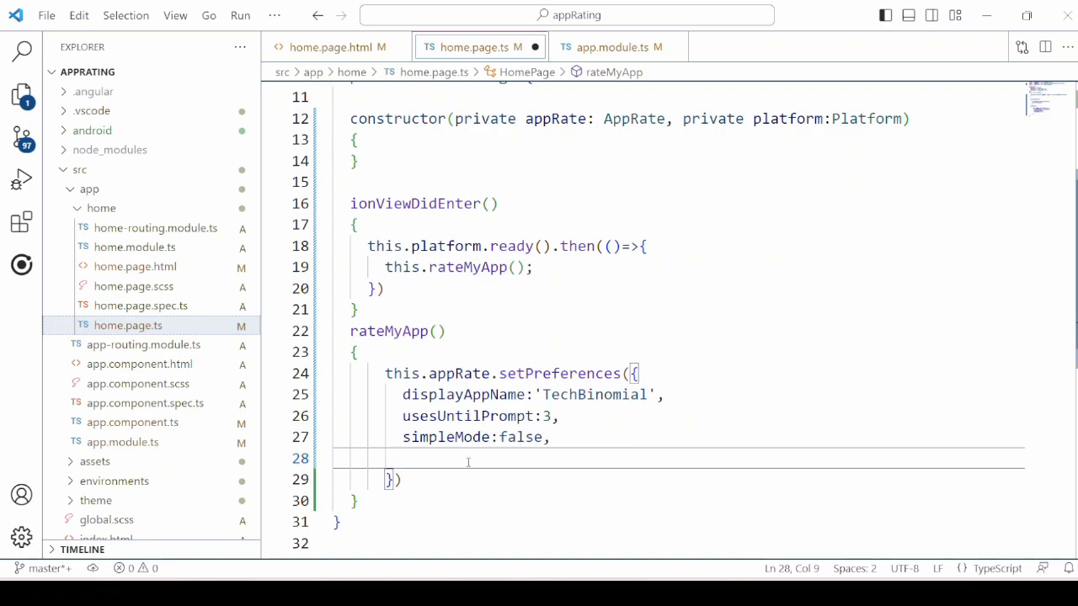
type("ne")
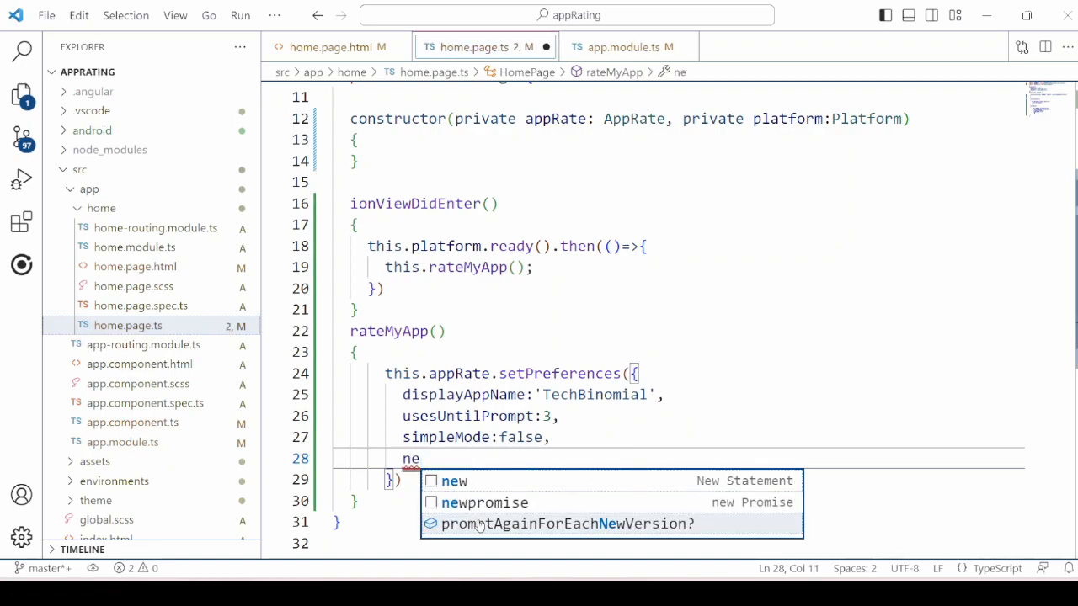
left_click(568, 523)
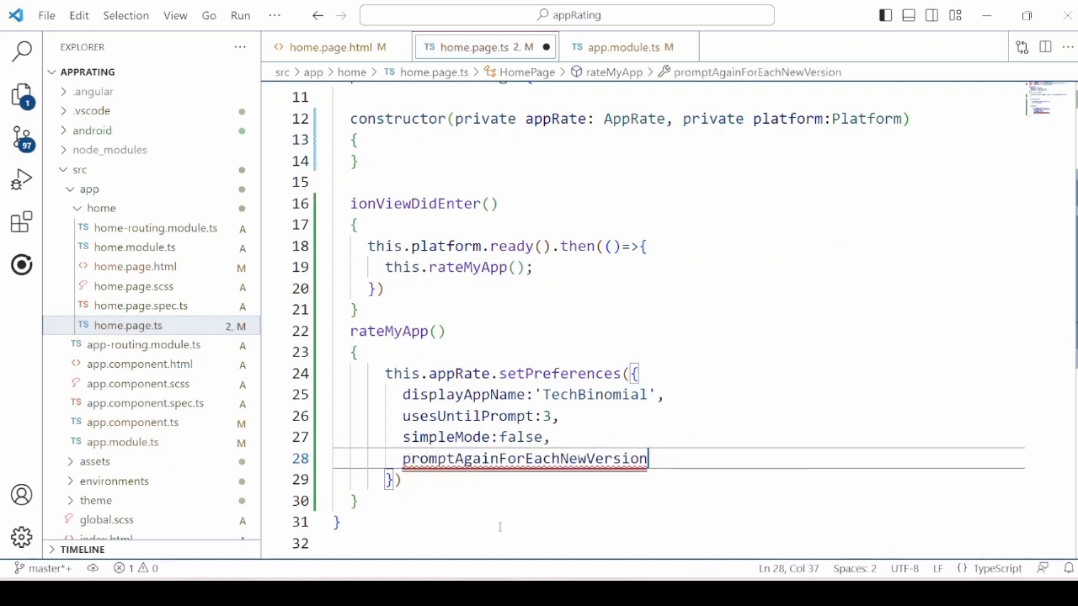
type(":")
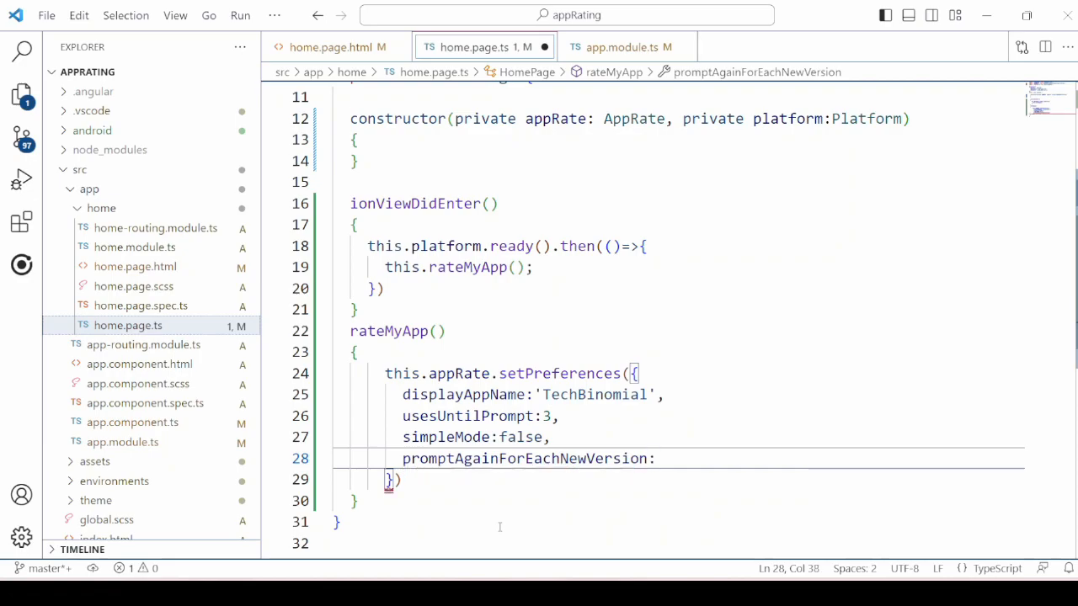
type("true")
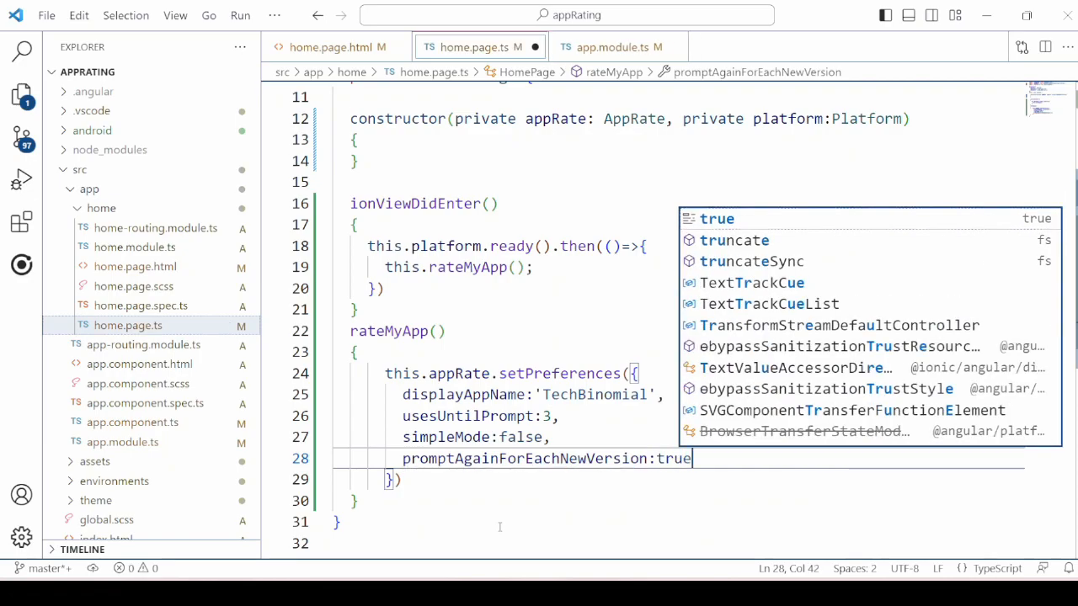
type(",")
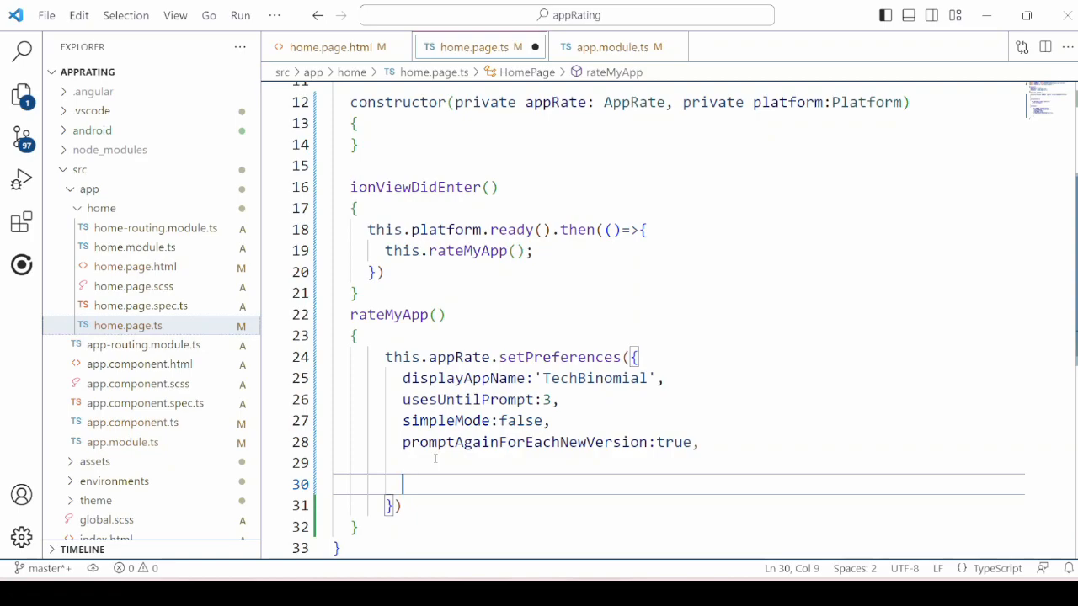
Step: Start a storeAppURL object in the preferences with an empty ios URL entry
type("storeAppURL")
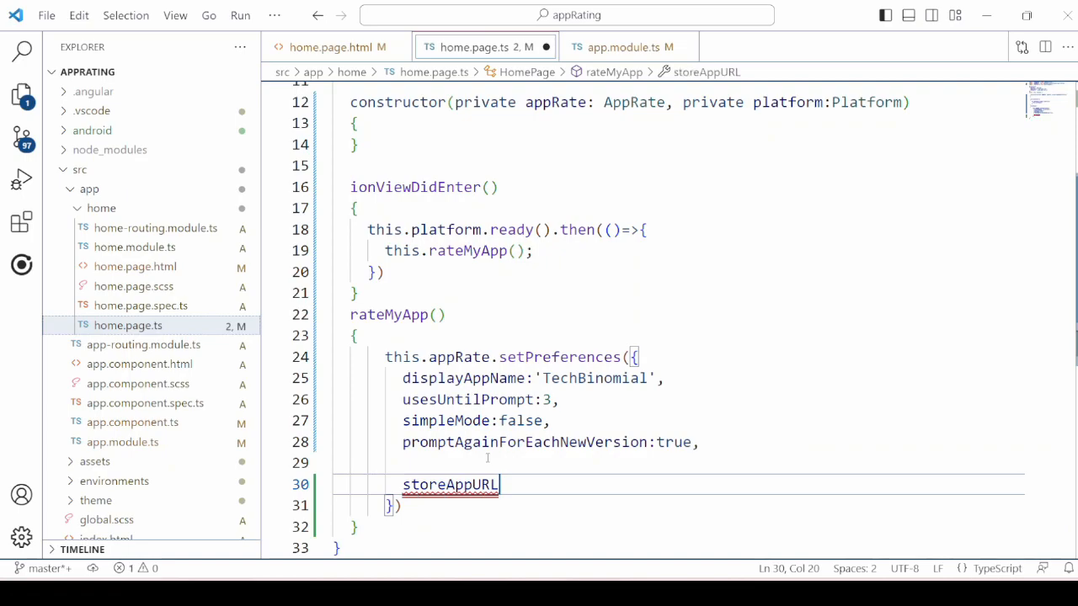
type(":")
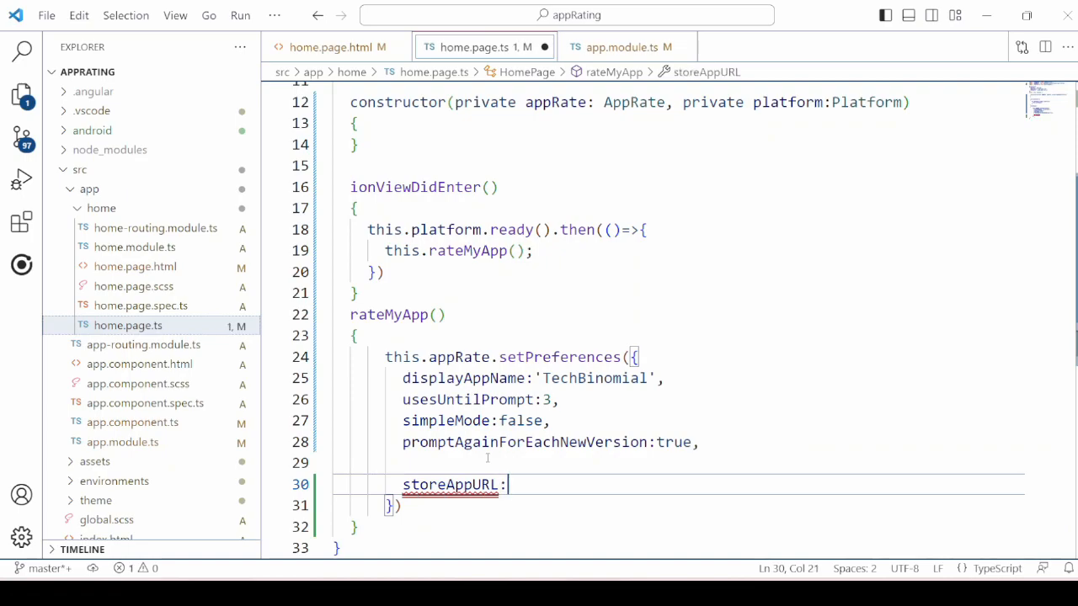
type("{")
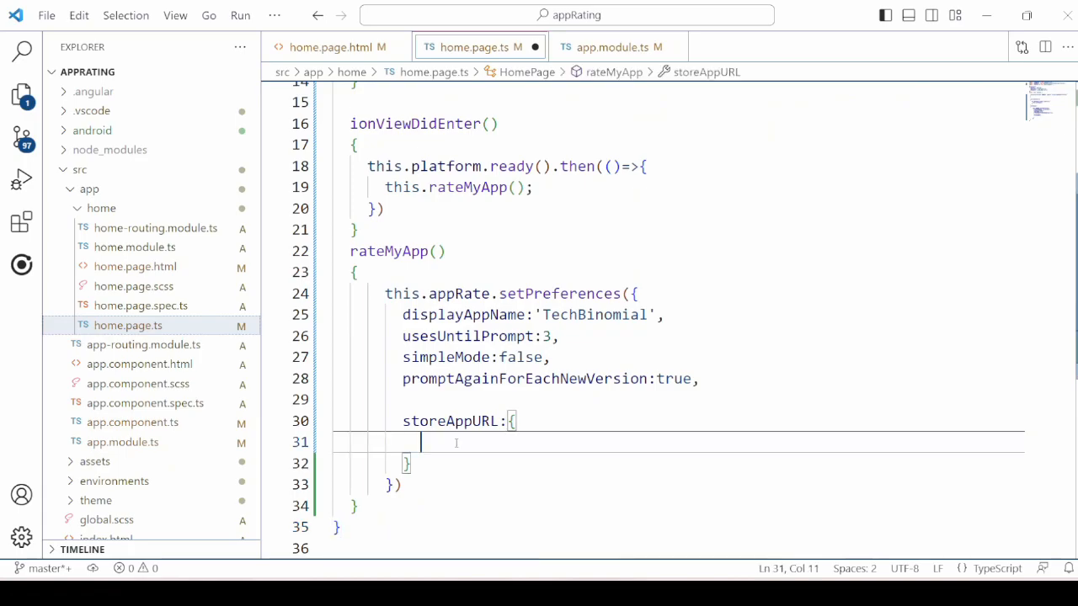
type("i")
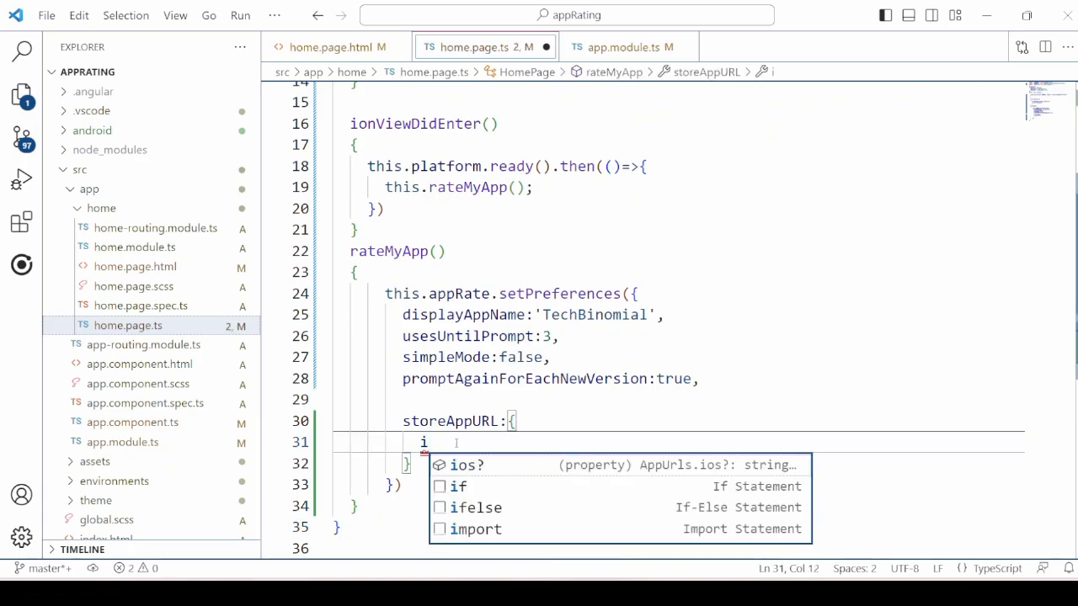
type("os")
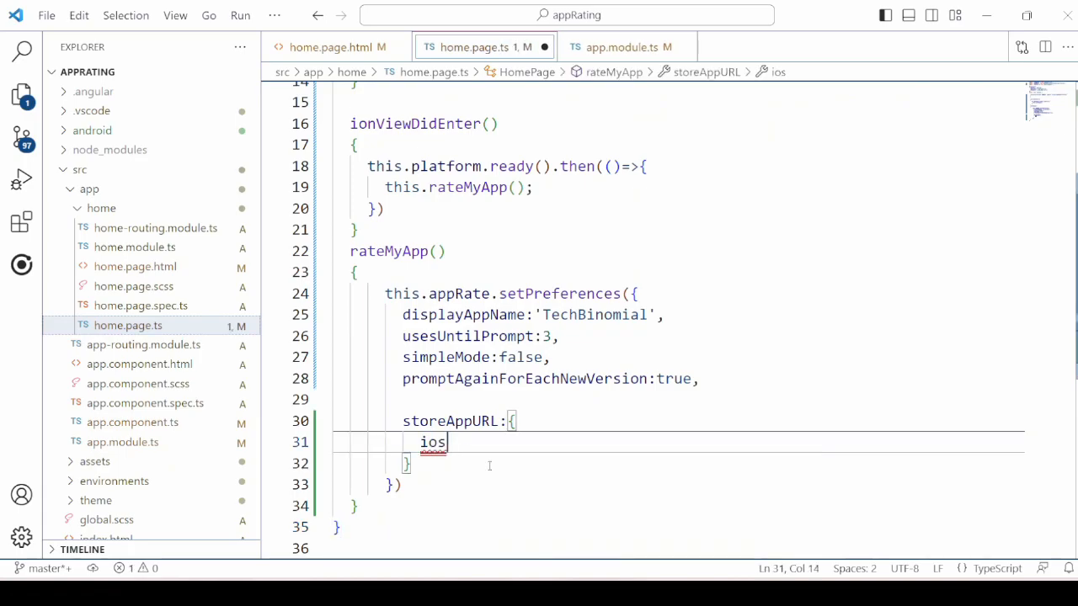
type(":'',")
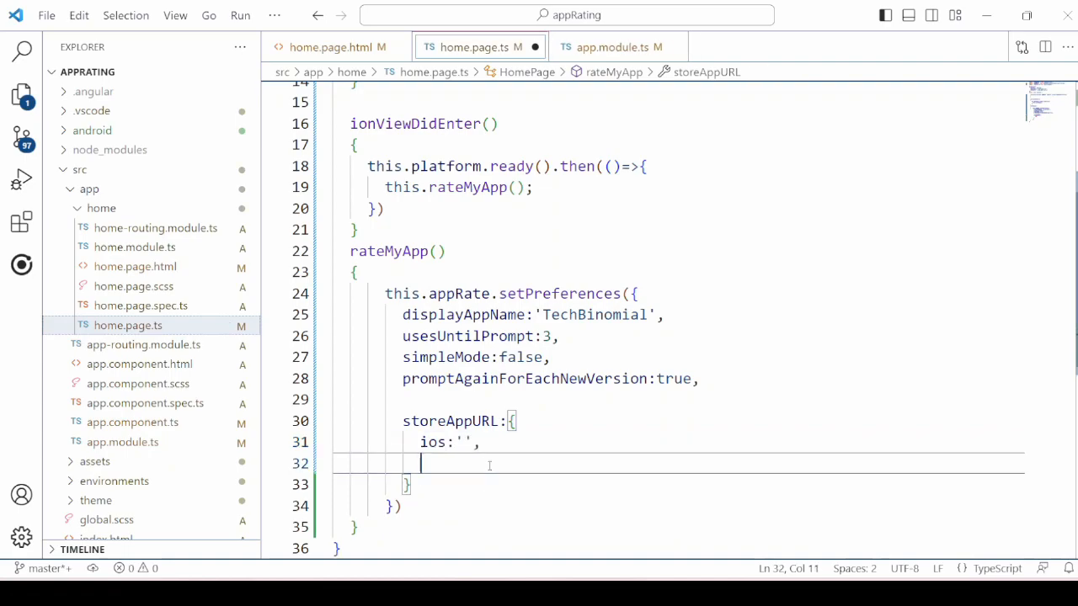
Step: Add android, blackberry and windows8 URL entries to storeAppURL and check the long line
type("android")
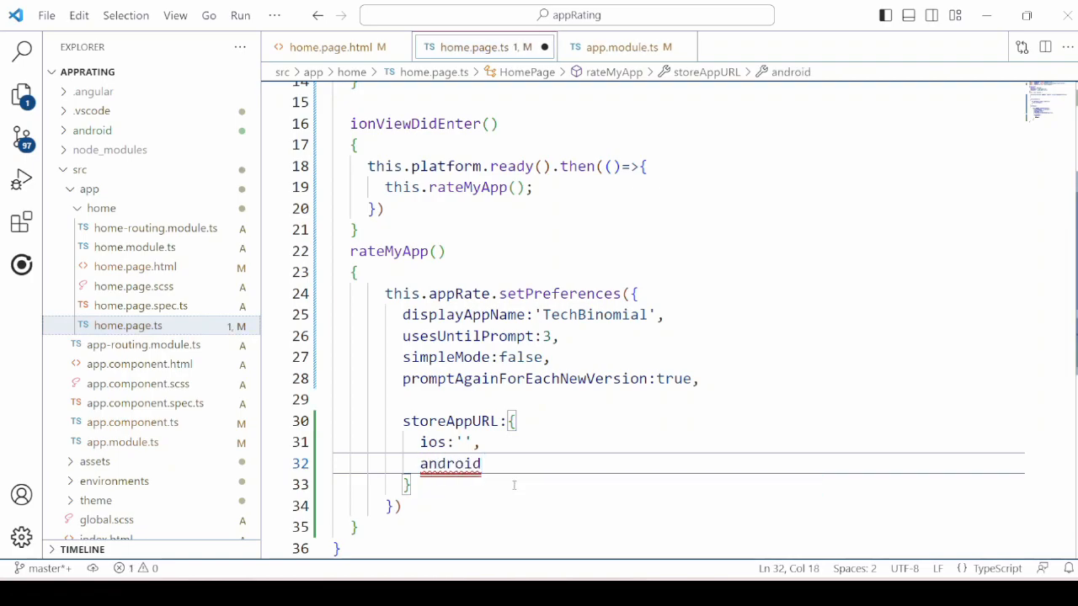
type(":'',")
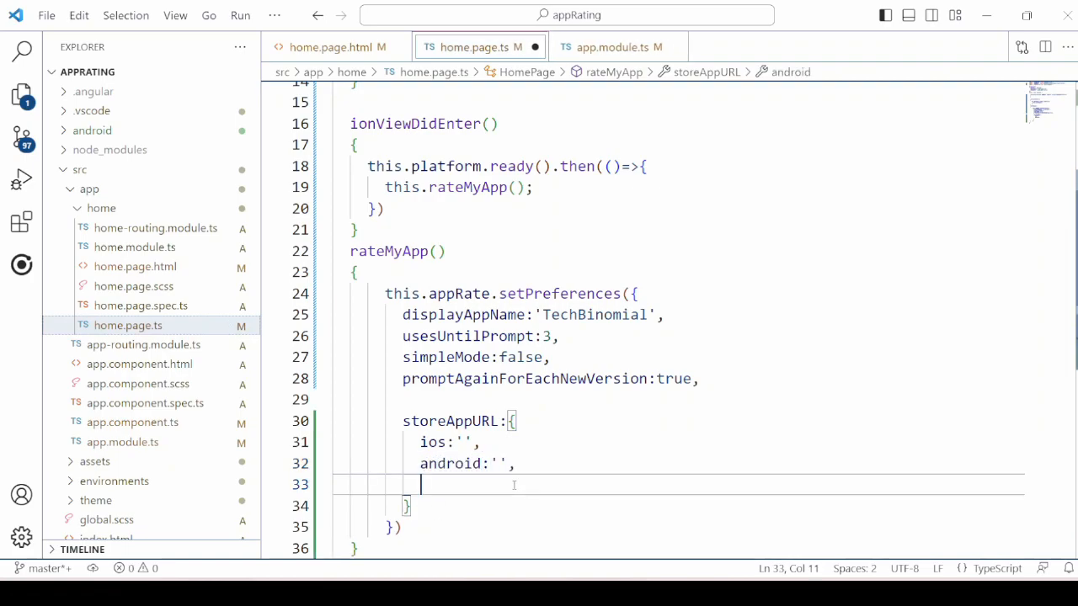
type("blackberry")
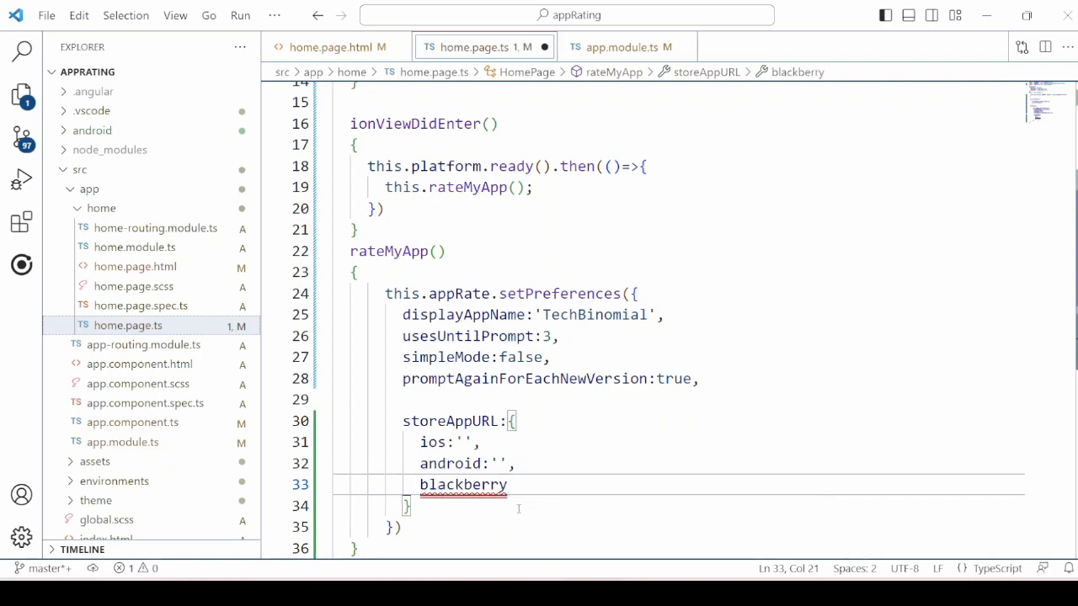
type(":'',")
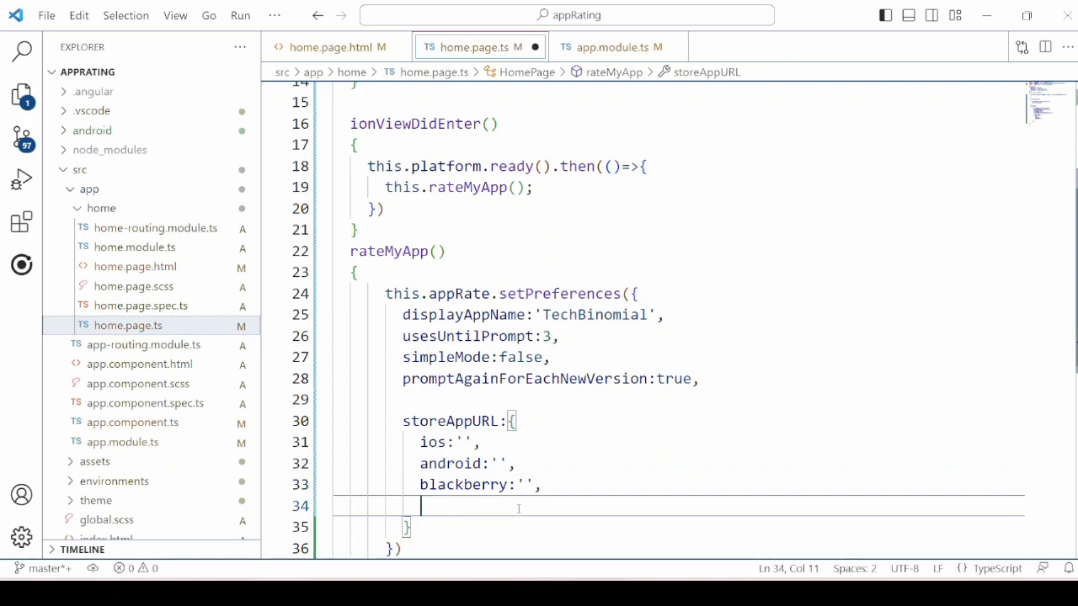
type("windows8")
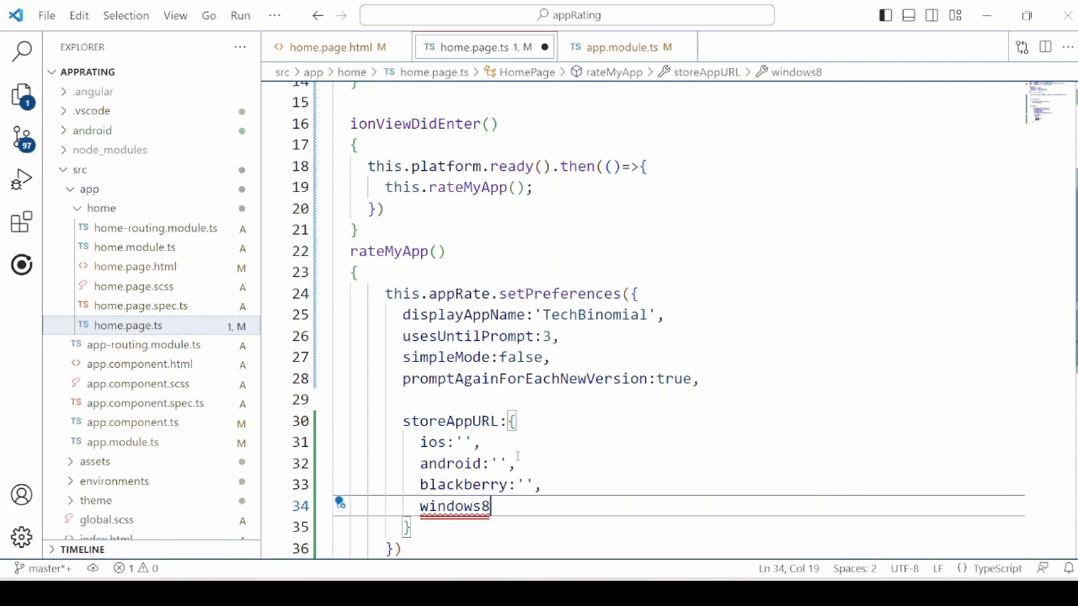
type(":''")
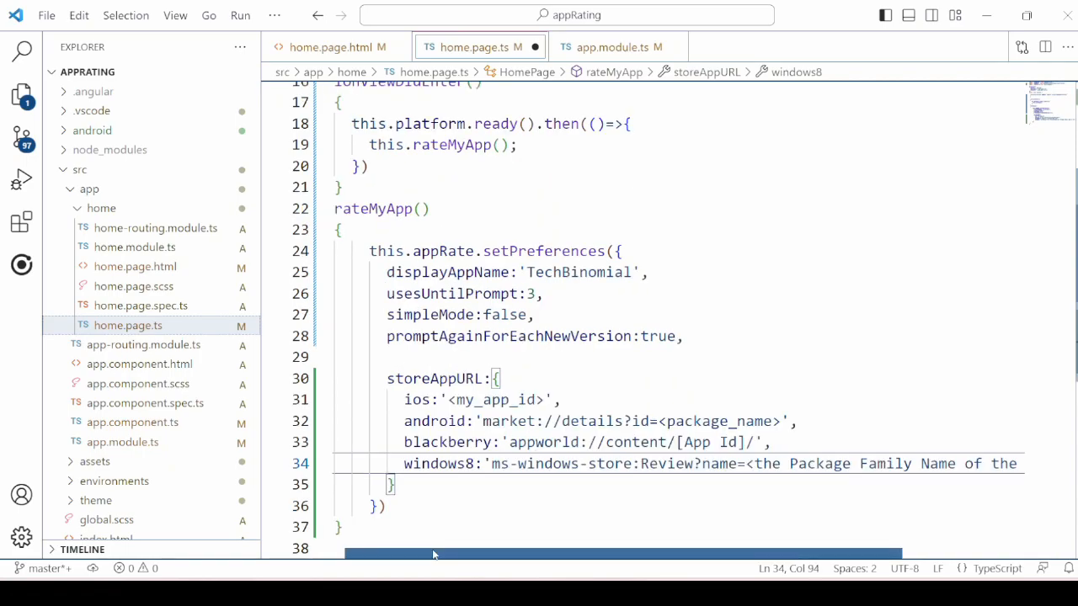
mouse_move(528, 541)
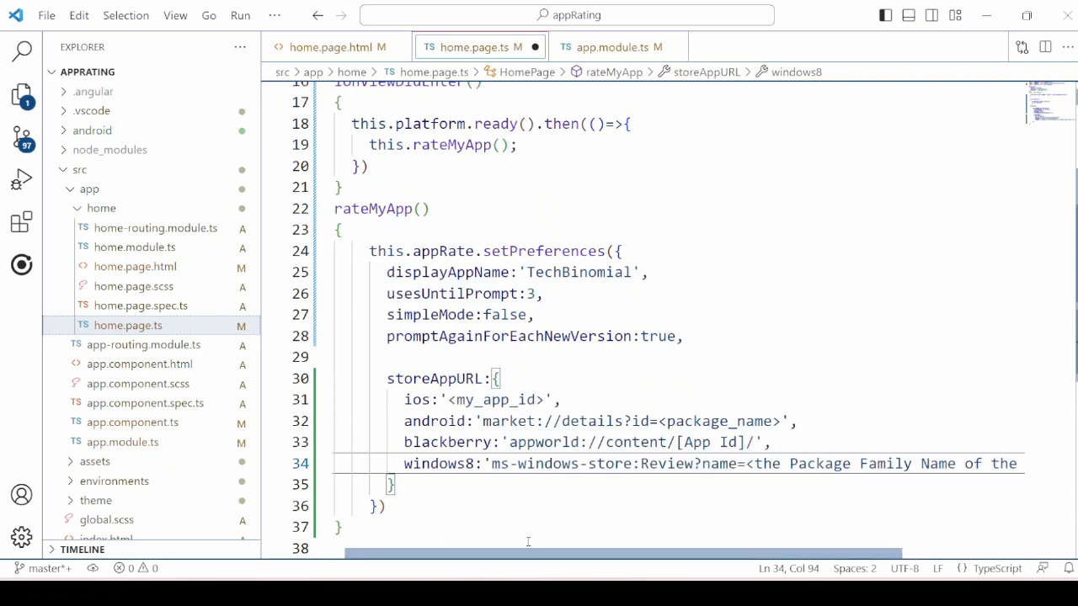
scroll("right", 3)
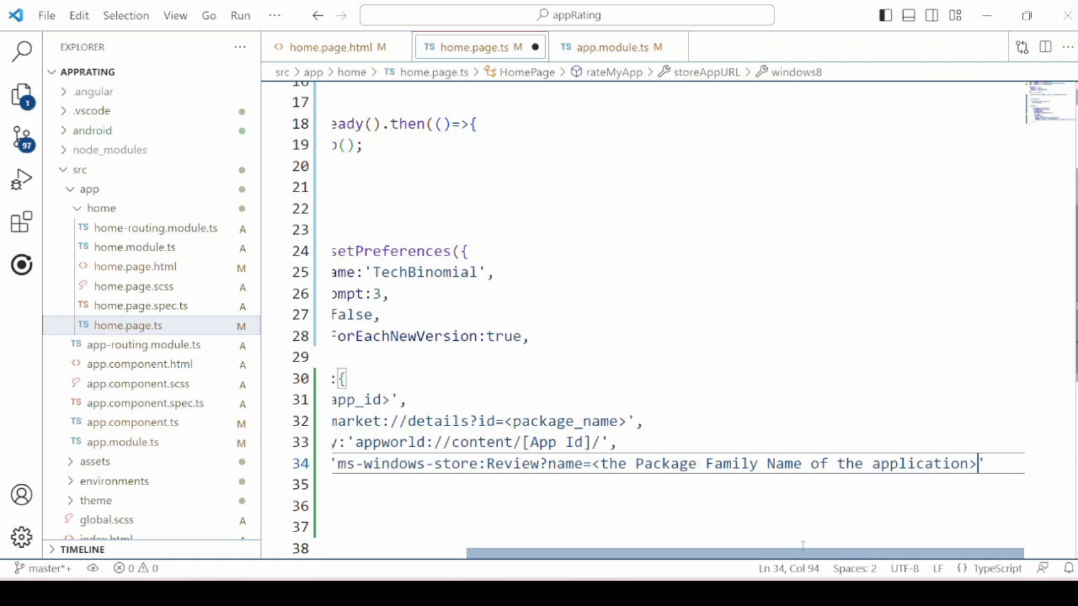
scroll("left", 3)
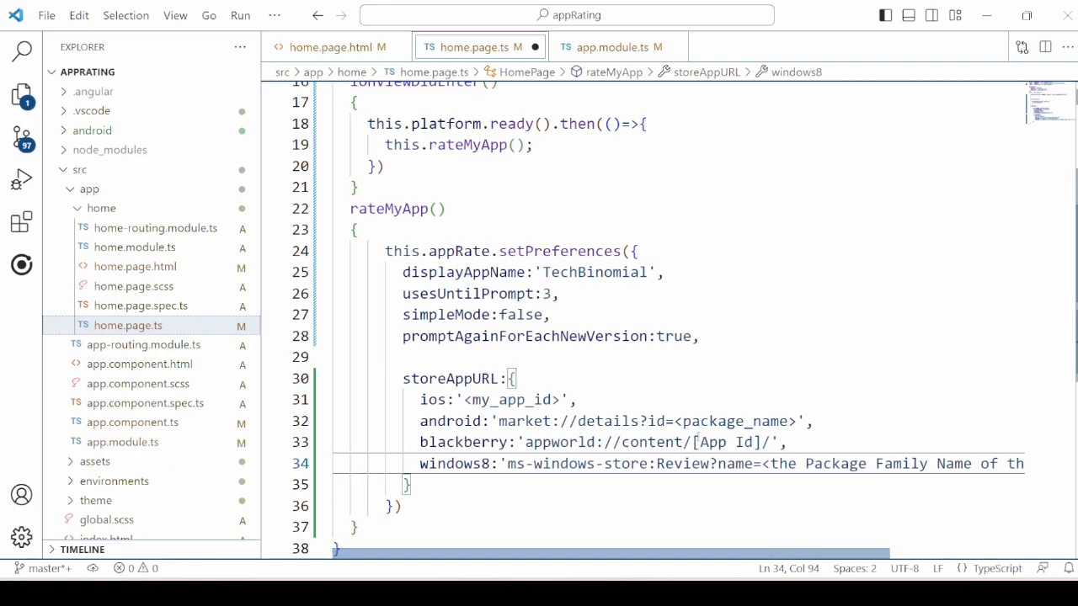
scroll("down", 3)
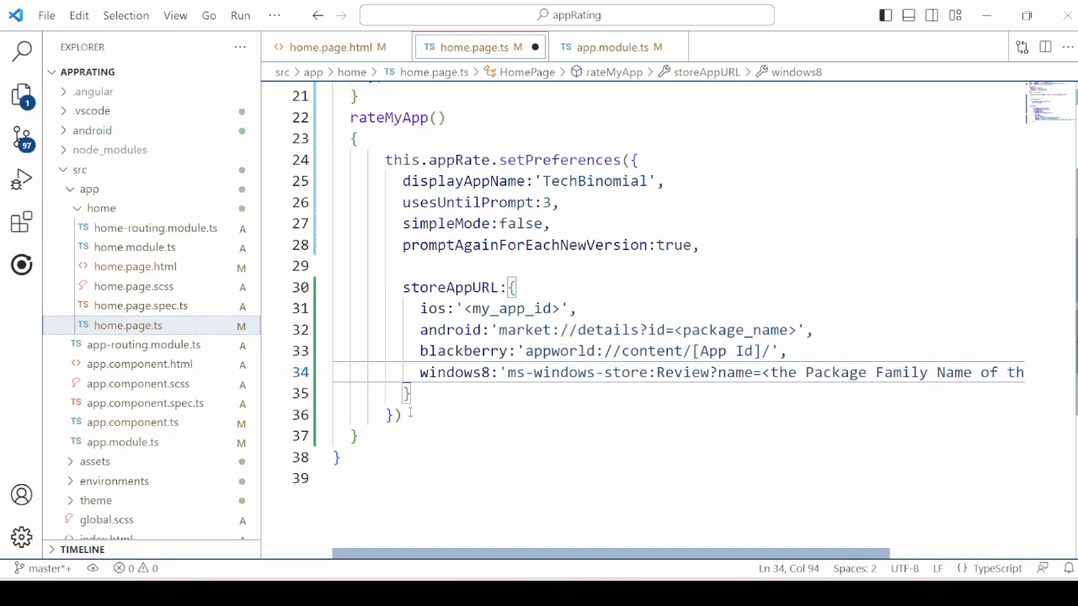
Step: Append this.appRate.promptForRating(false) after setPreferences in rateMyApp
type("t")
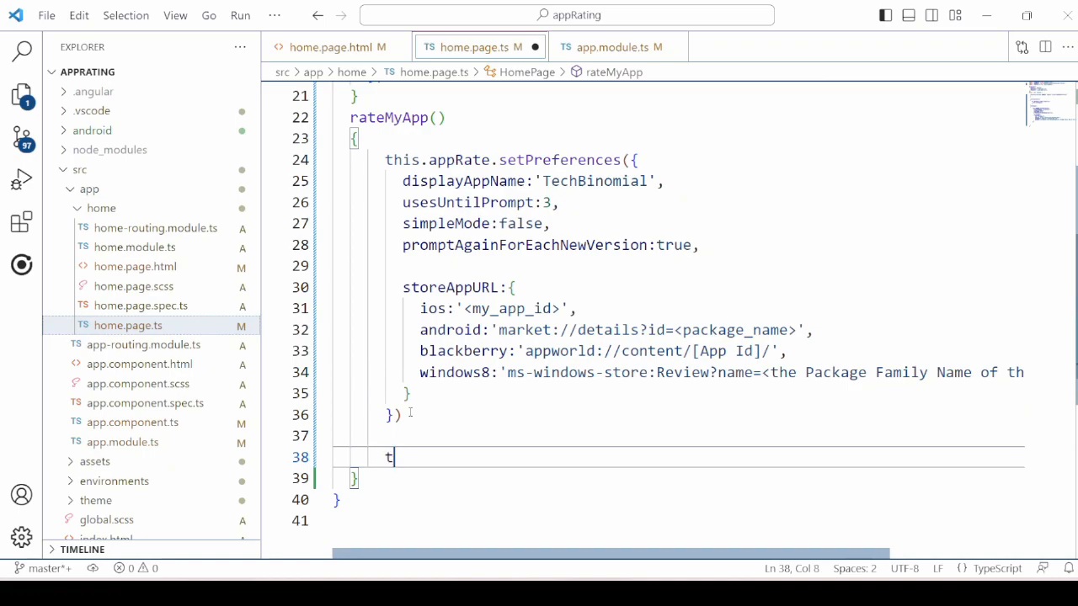
type("his.appRate.promptForRating")
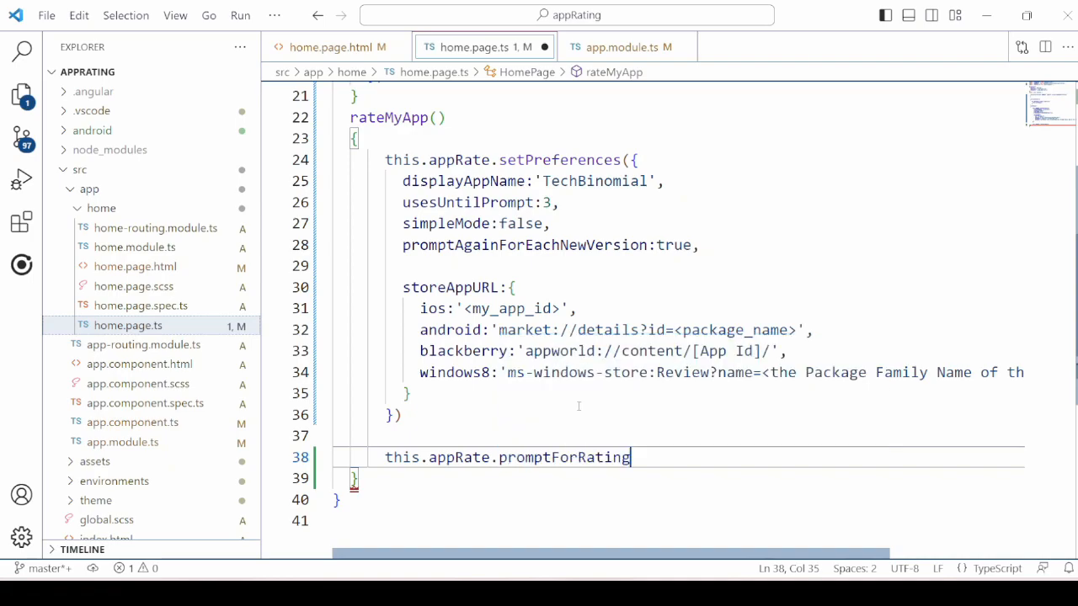
type("(")
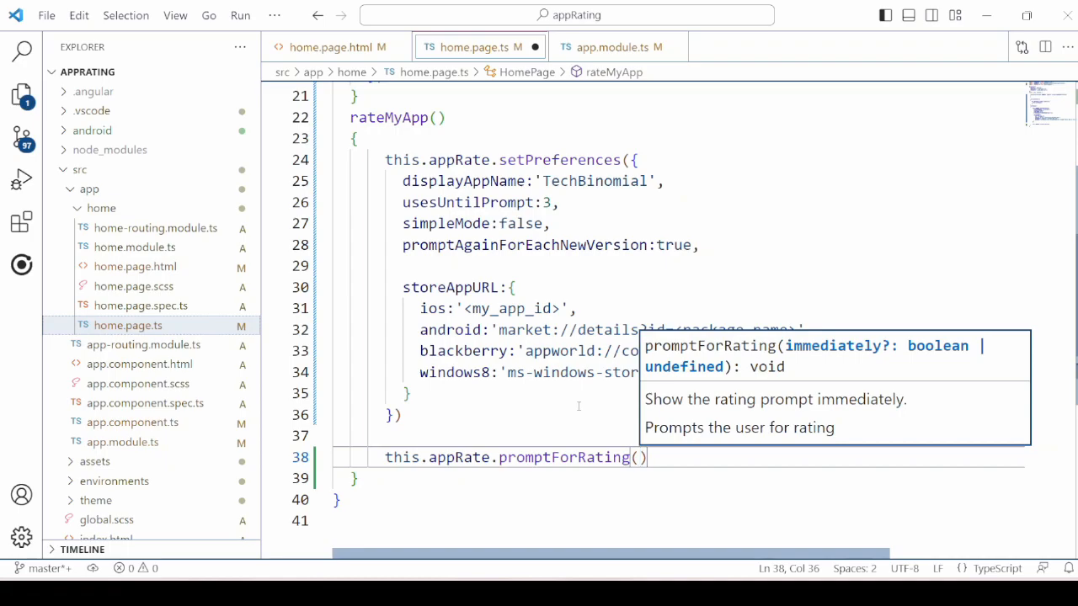
type("false")
type("ionic c")
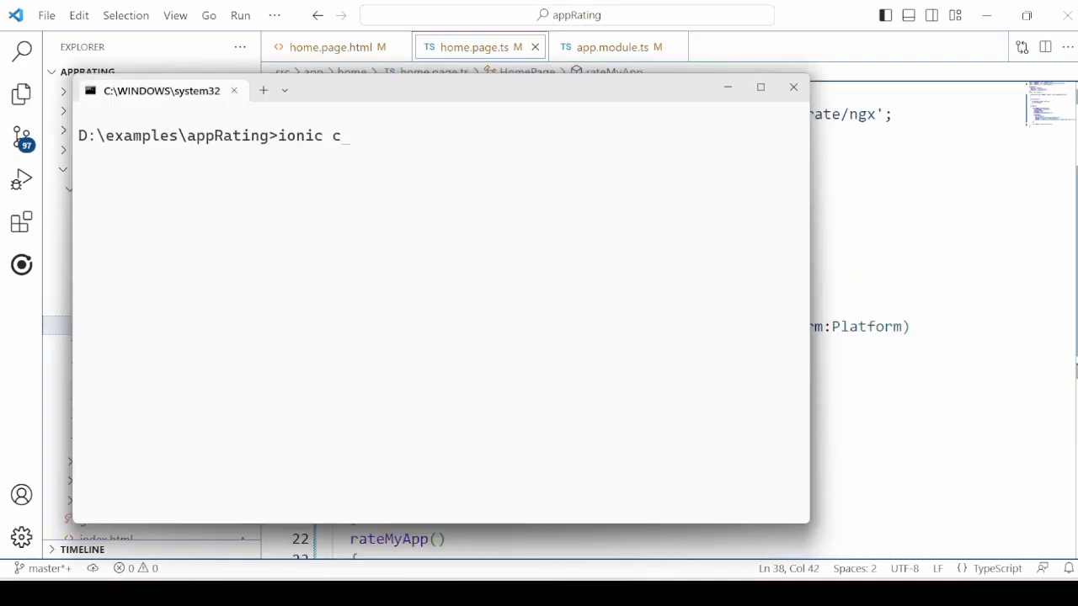
Step: Run 'ionic capacitor run android --prod' to build and deploy appRating to the phone
type("apacitor run androi")
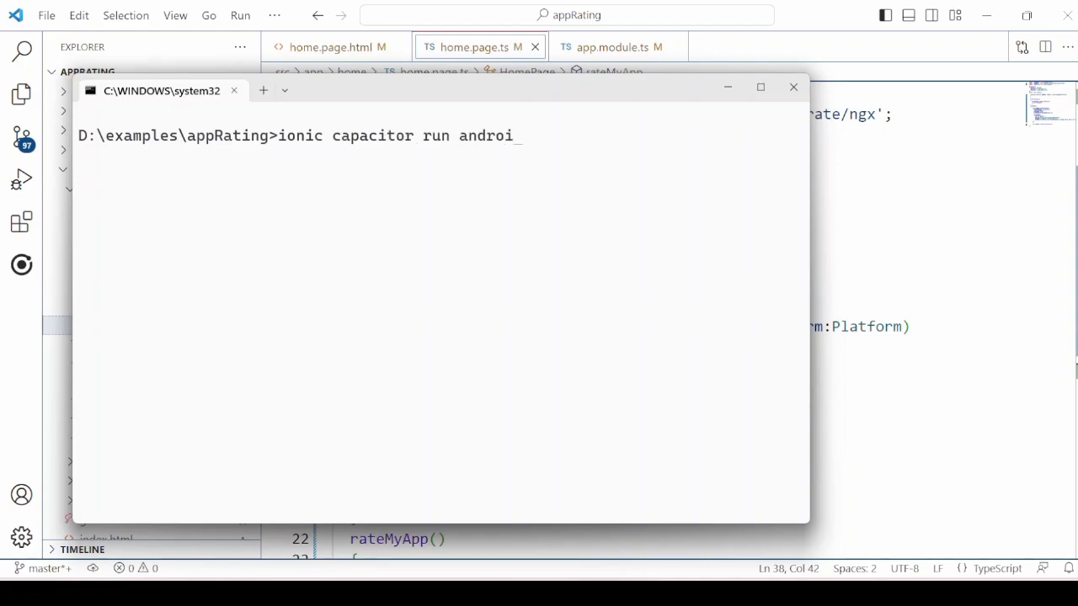
type("d")
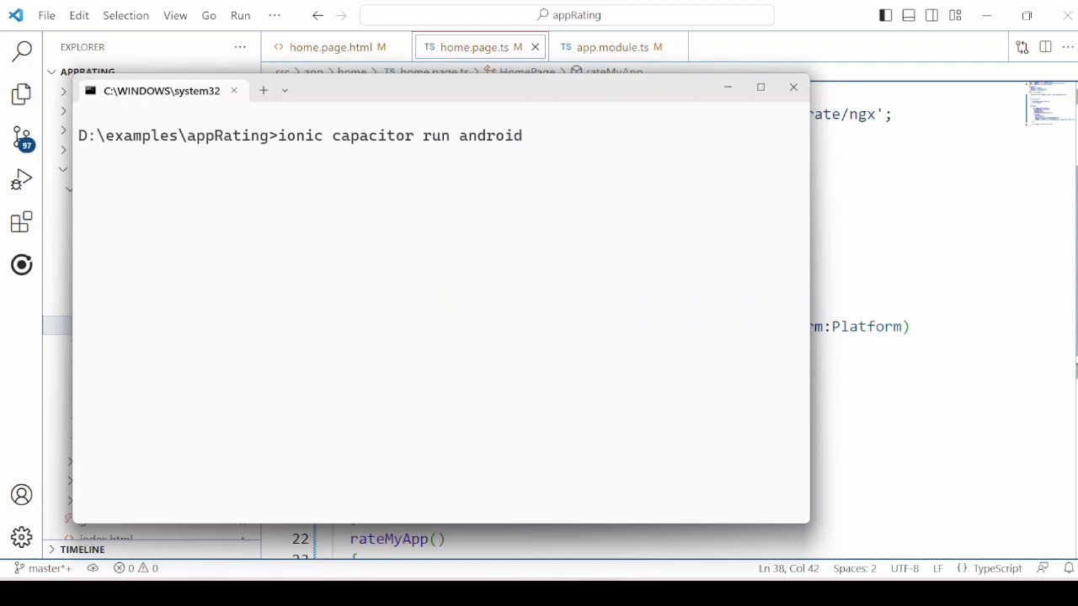
type("--pro")
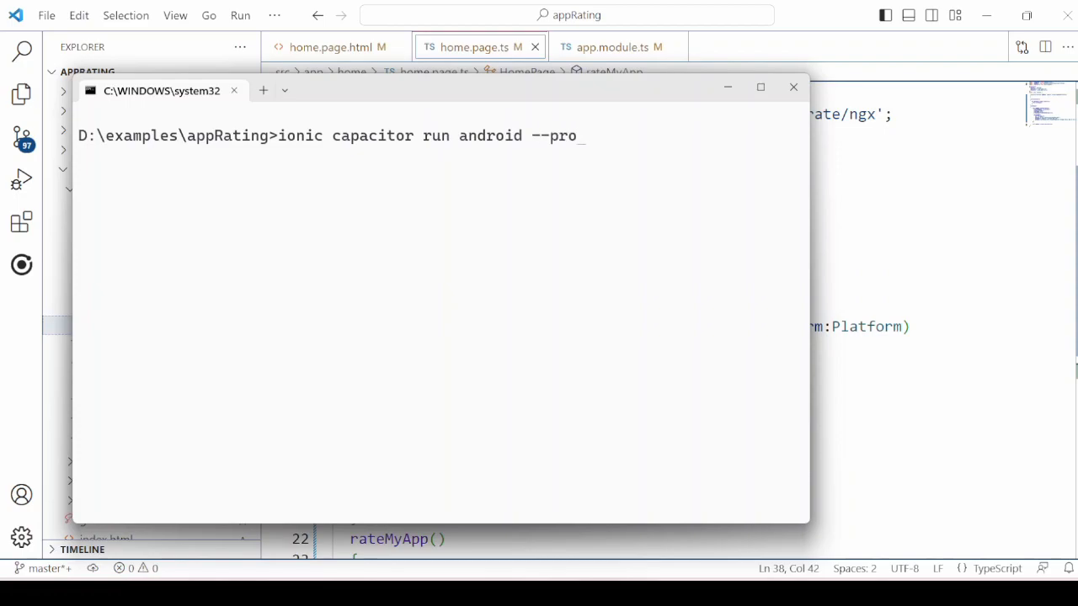
type("d")
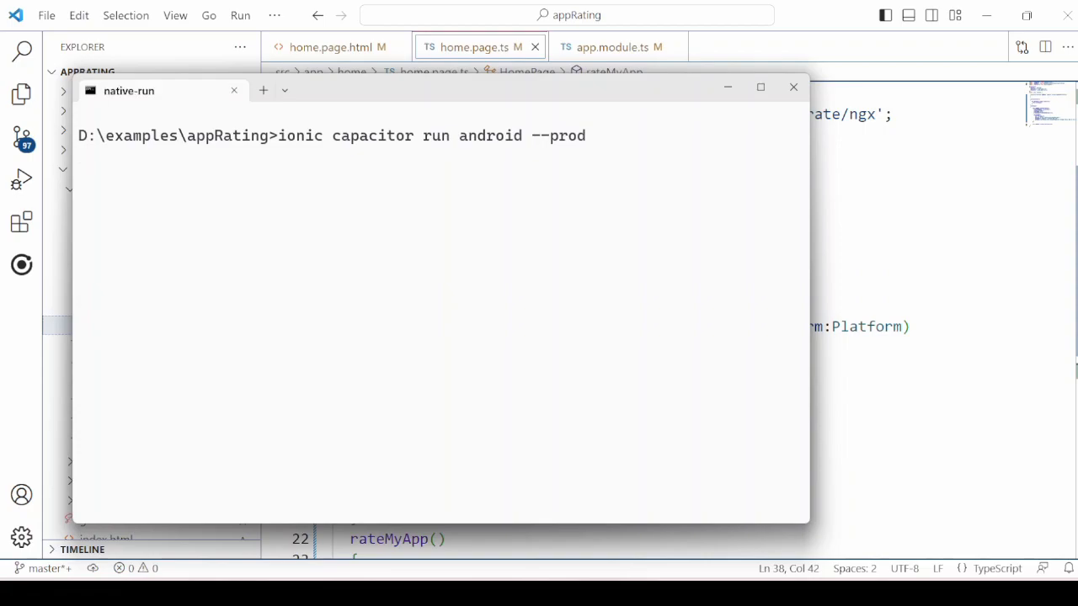
key("enter")
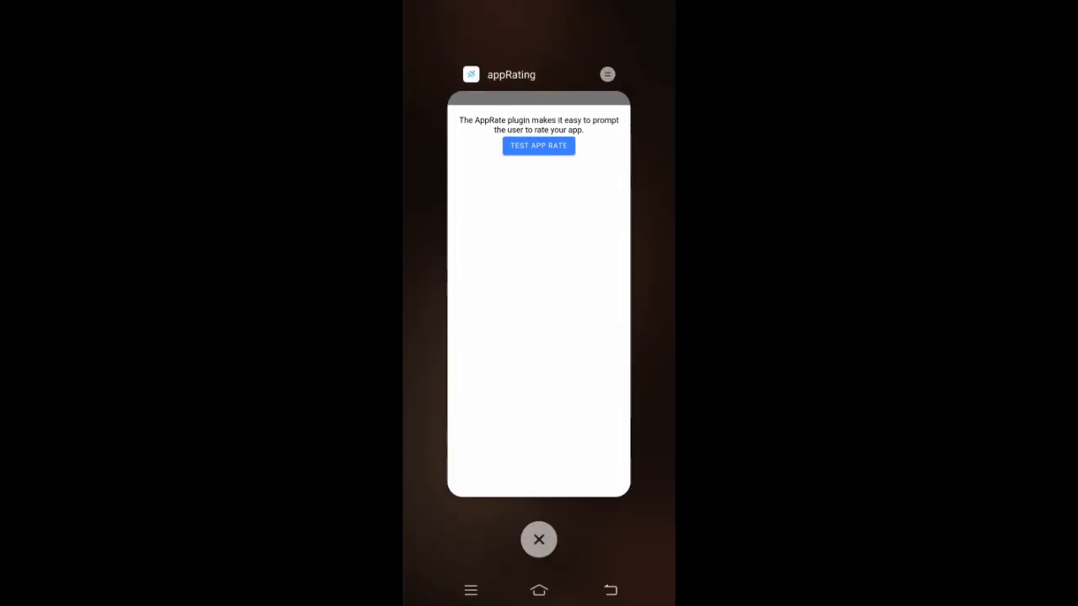
Step: Close and relaunch appRating until the TechBinomial like prompt appears, then answer YES!
left_click(538, 540)
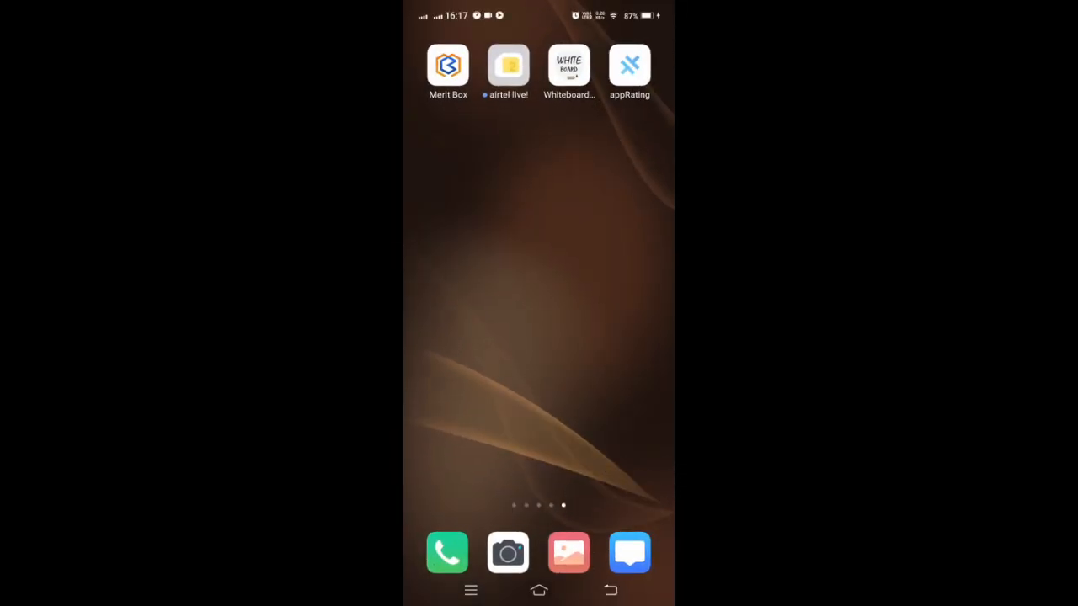
left_click(629, 65)
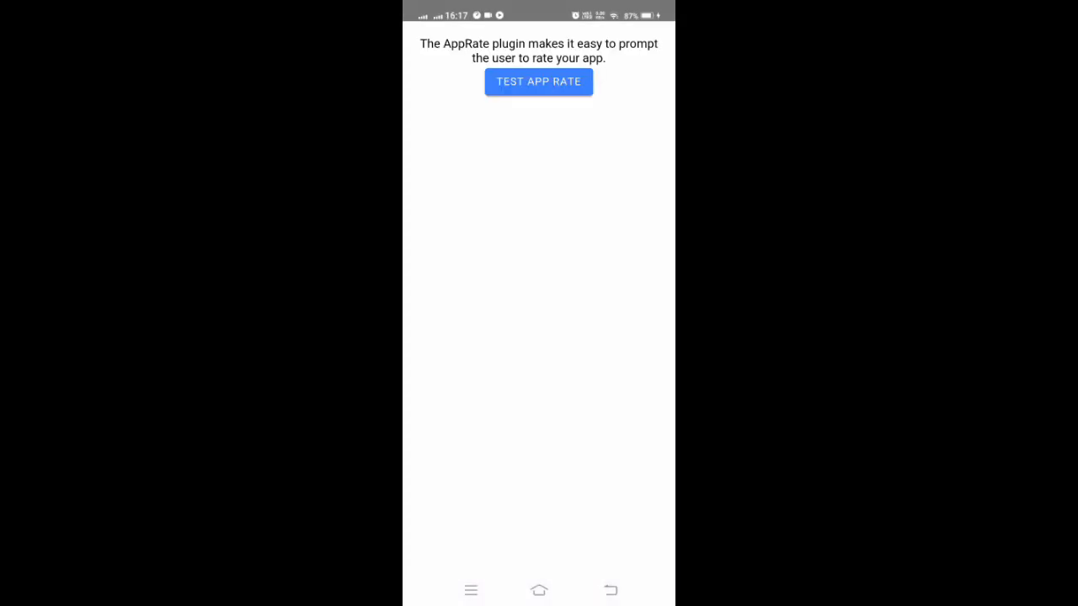
left_click(469, 589)
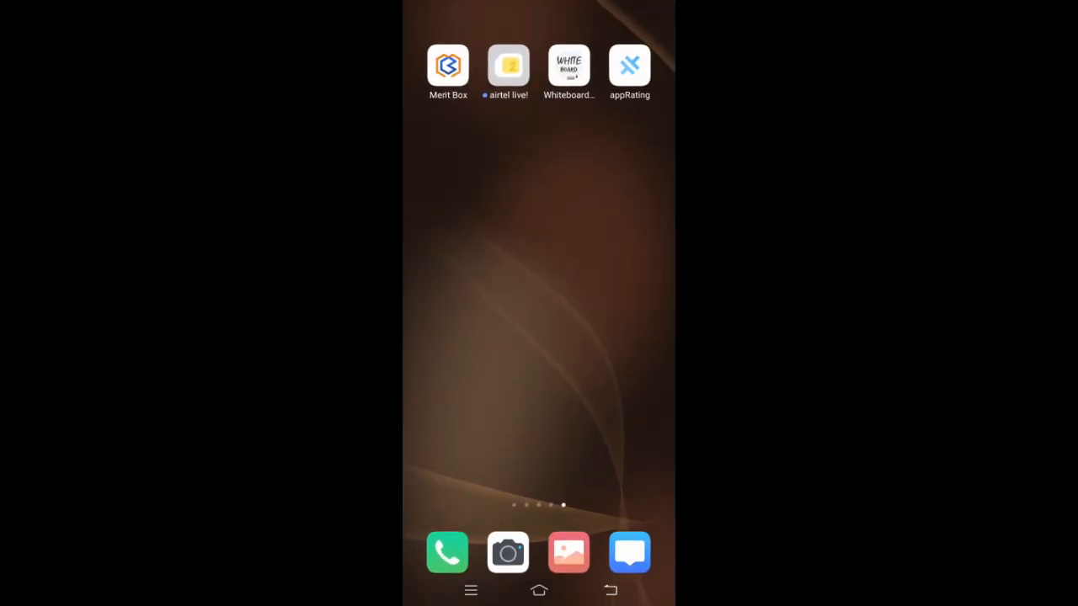
left_click(629, 66)
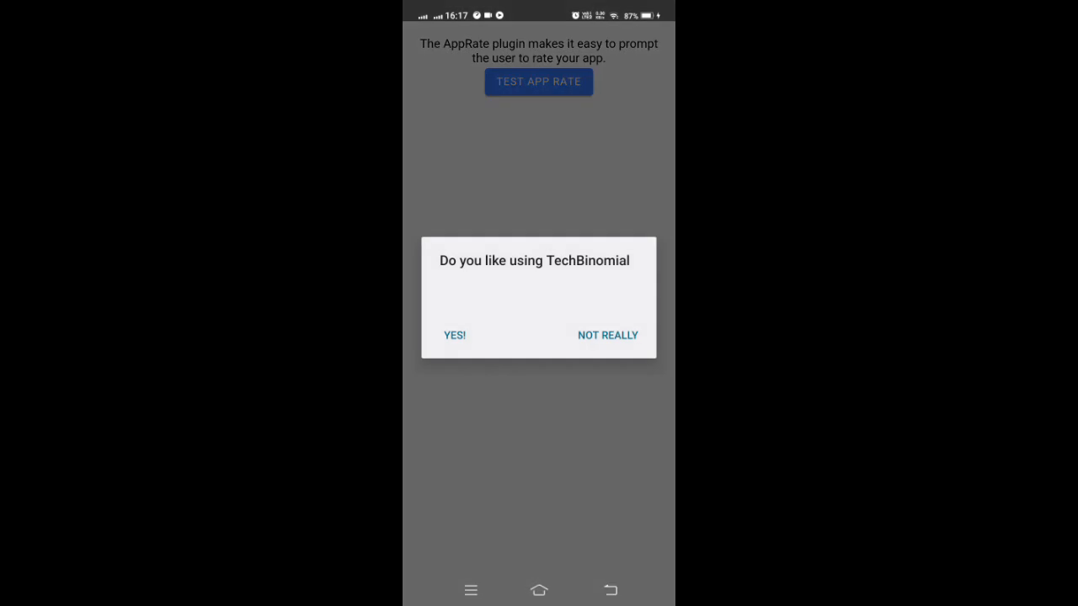
left_click(454, 335)
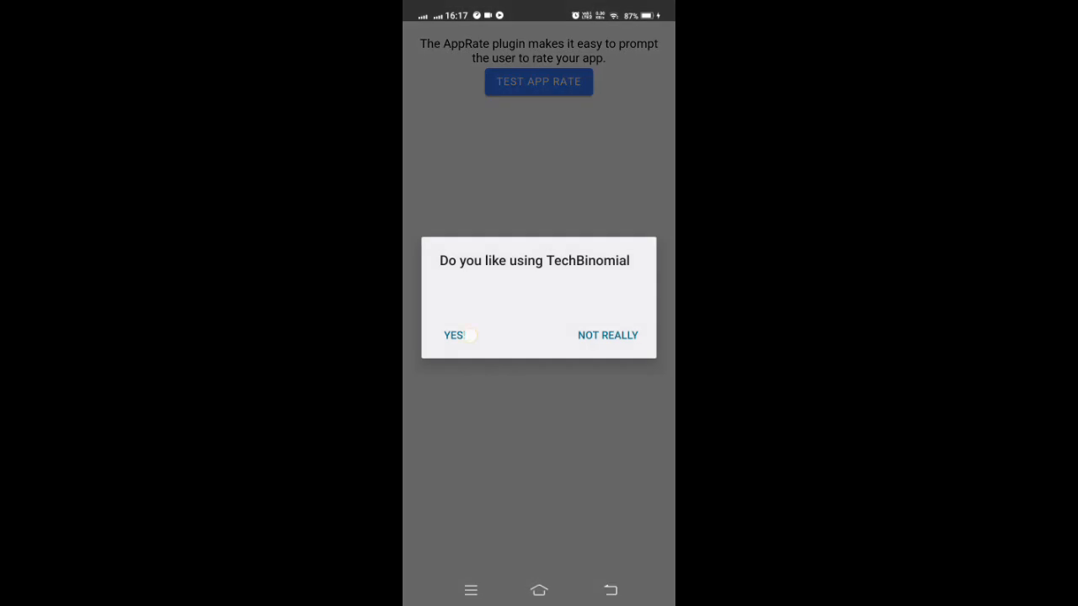
left_click(454, 335)
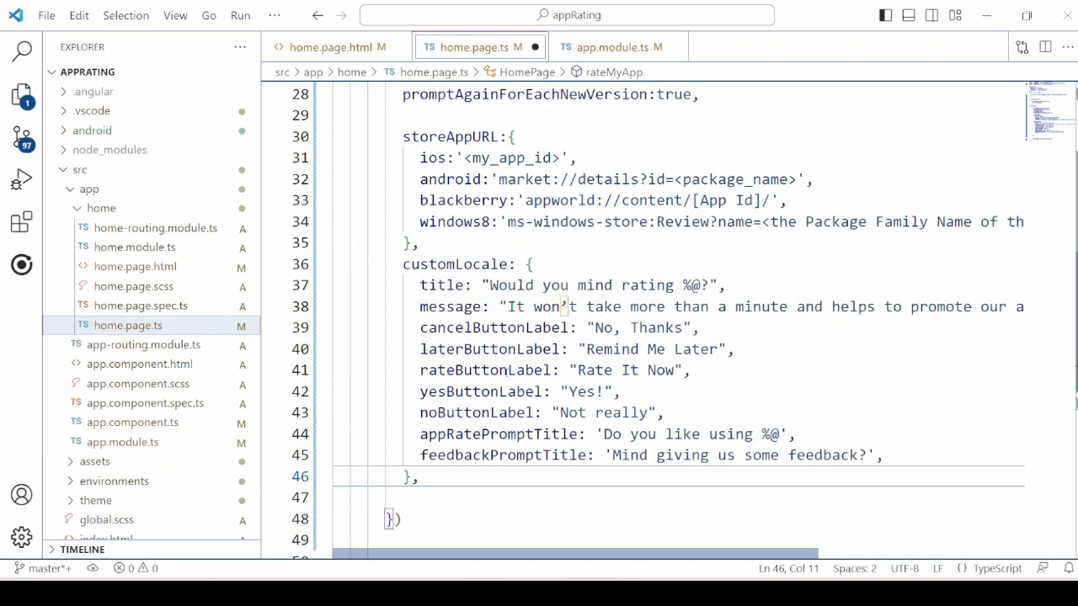
mouse_move(444, 284)
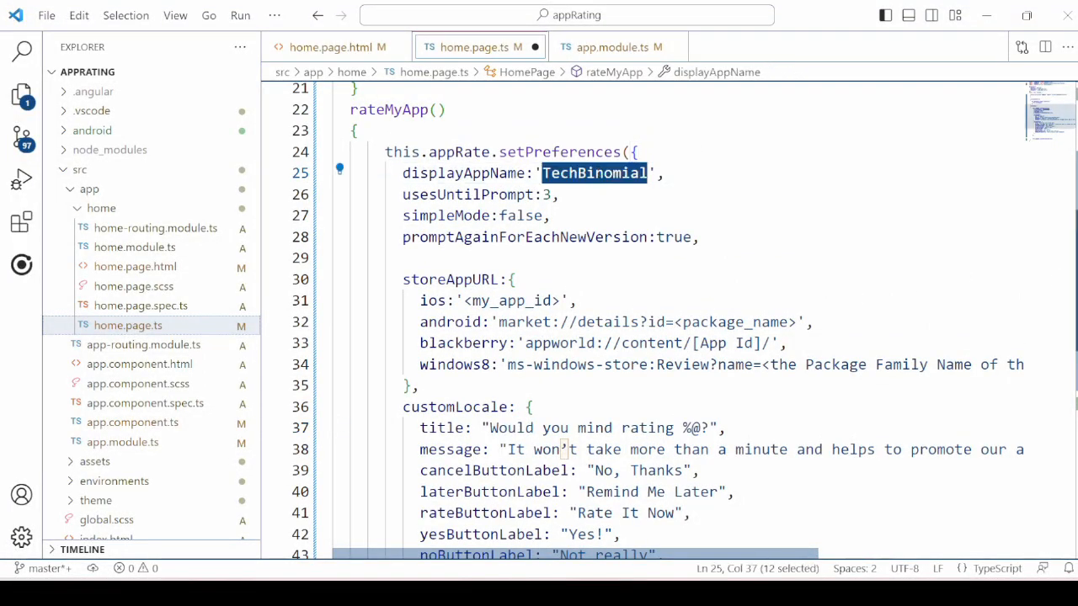
scroll("down", 3)
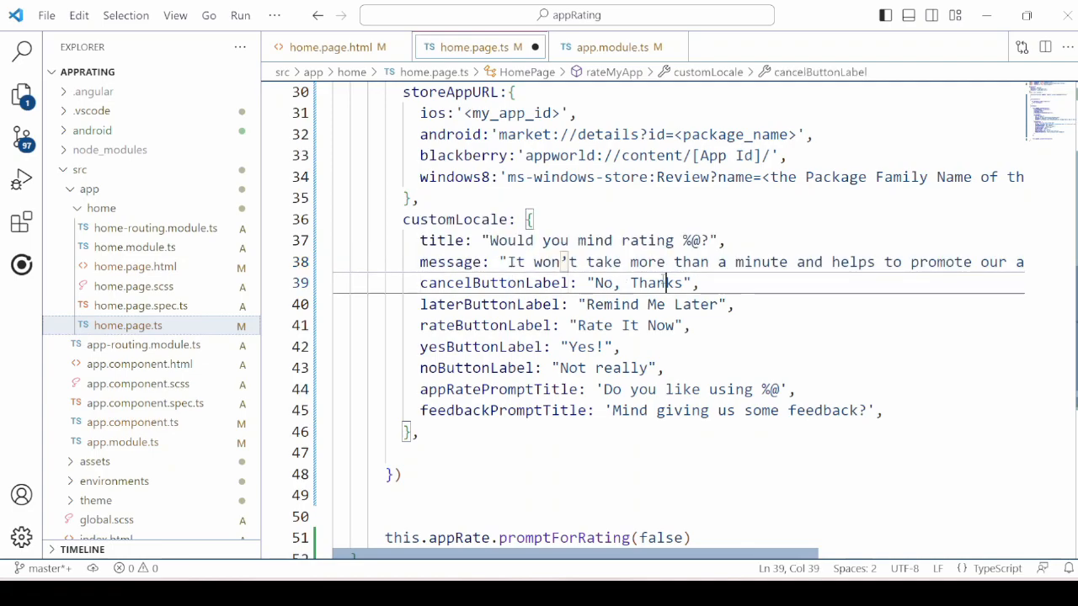
left_click(604, 304)
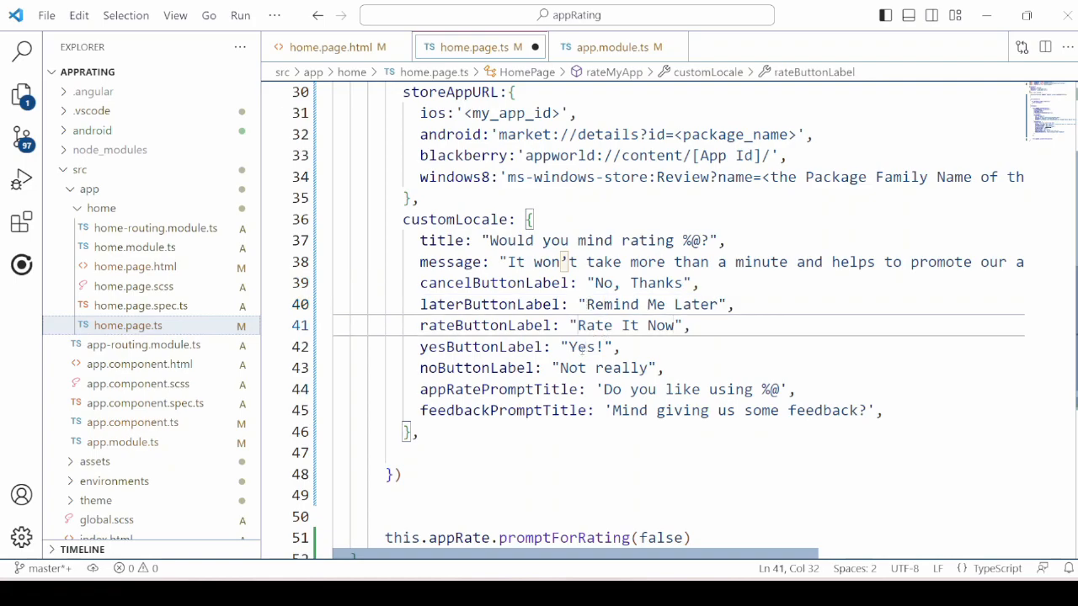
left_click(586, 346)
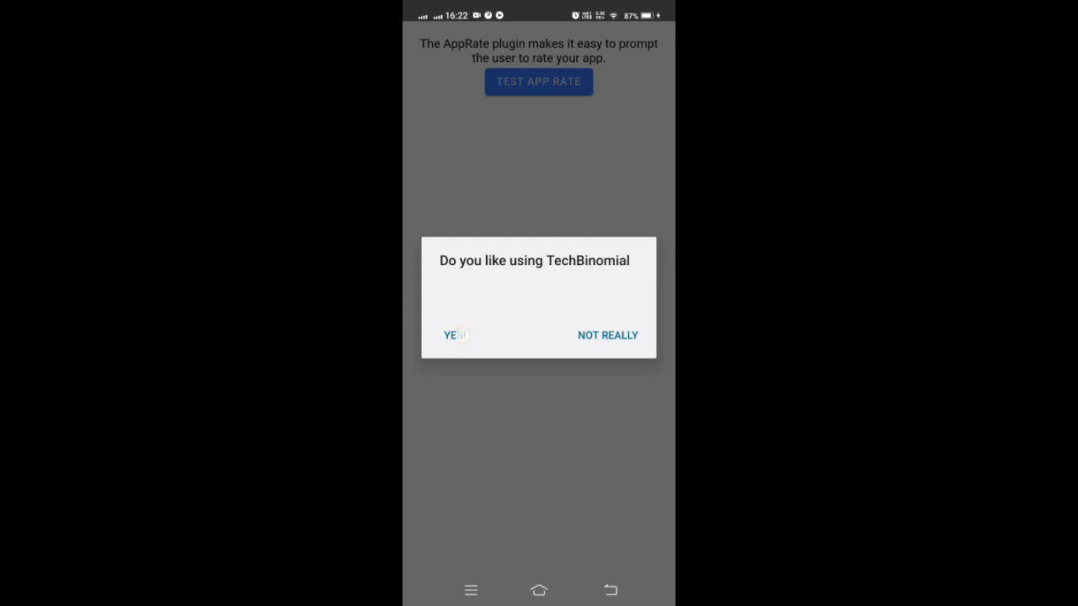
Step: Tap YES! on the 'Do you like using TechBinomial' dialog on the phone
left_click(453, 335)
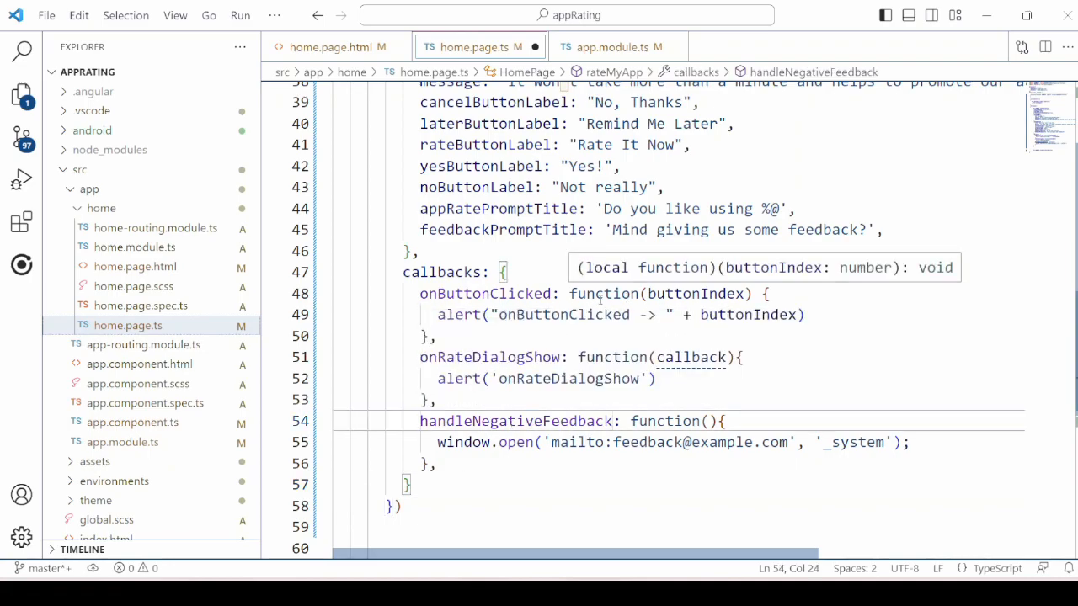
Step: Highlight the handleNegativeFeedback and onRateDialogShow callback names in the callbacks object
double_click(484, 293)
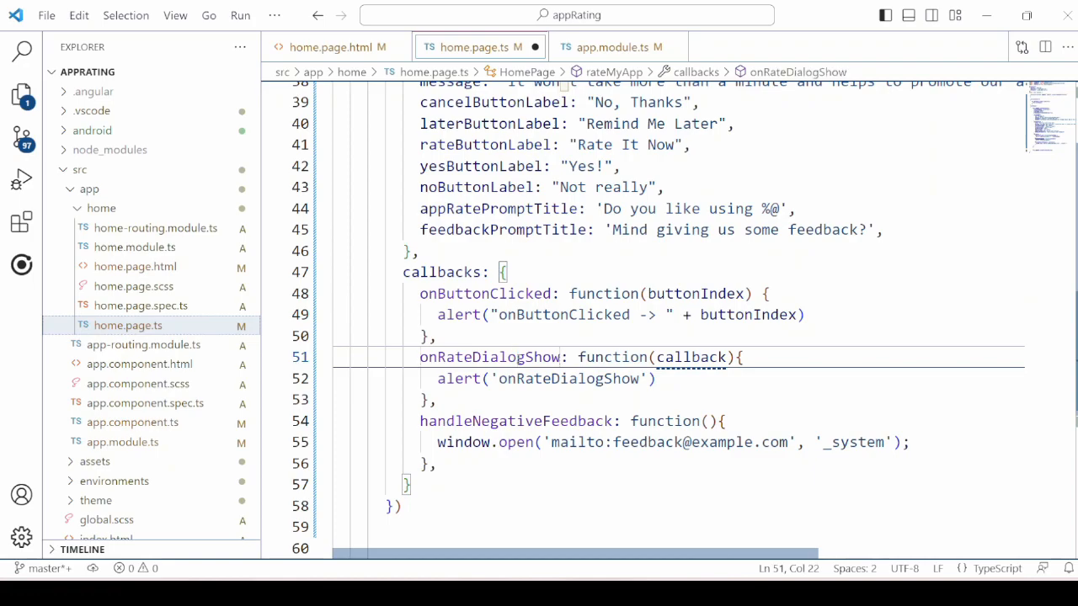
double_click(458, 378)
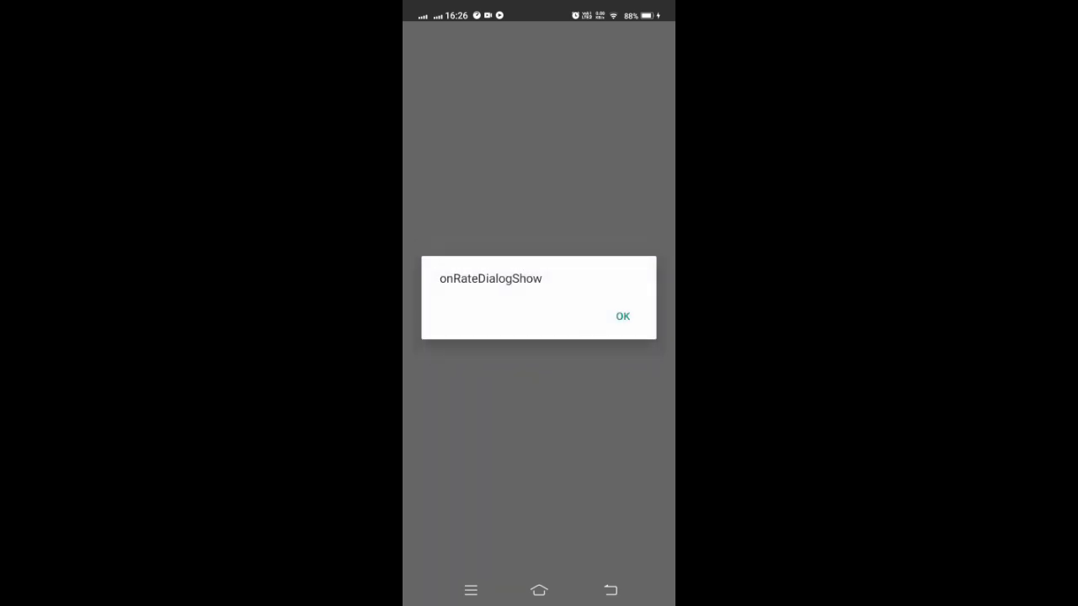
Step: Dismiss the onRateDialogShow alert to reveal the 'Would you mind rating TechBinomial?' dialog
left_click(622, 315)
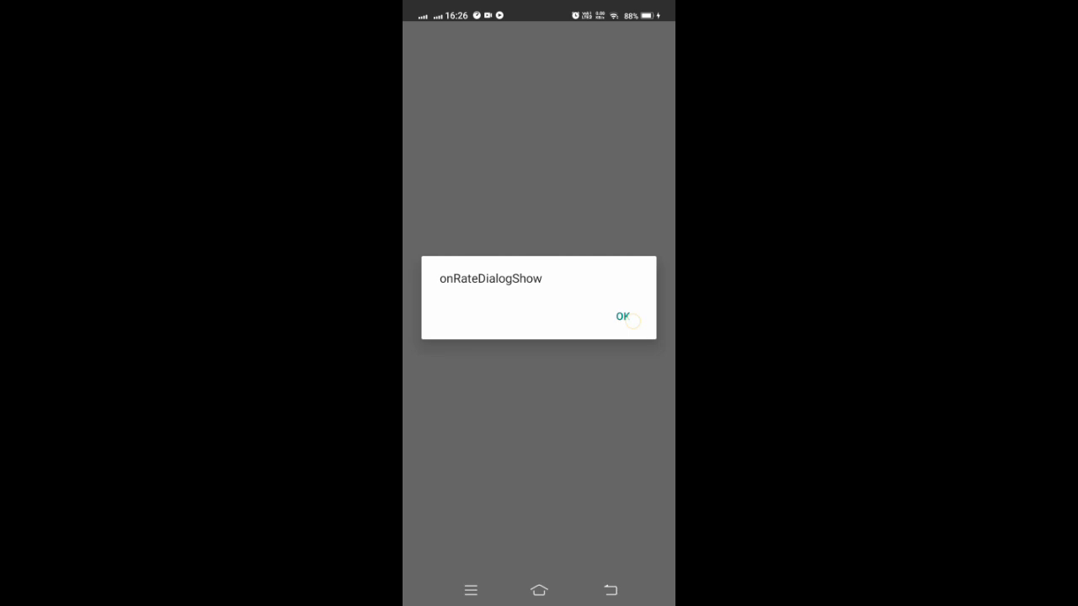
left_click(621, 316)
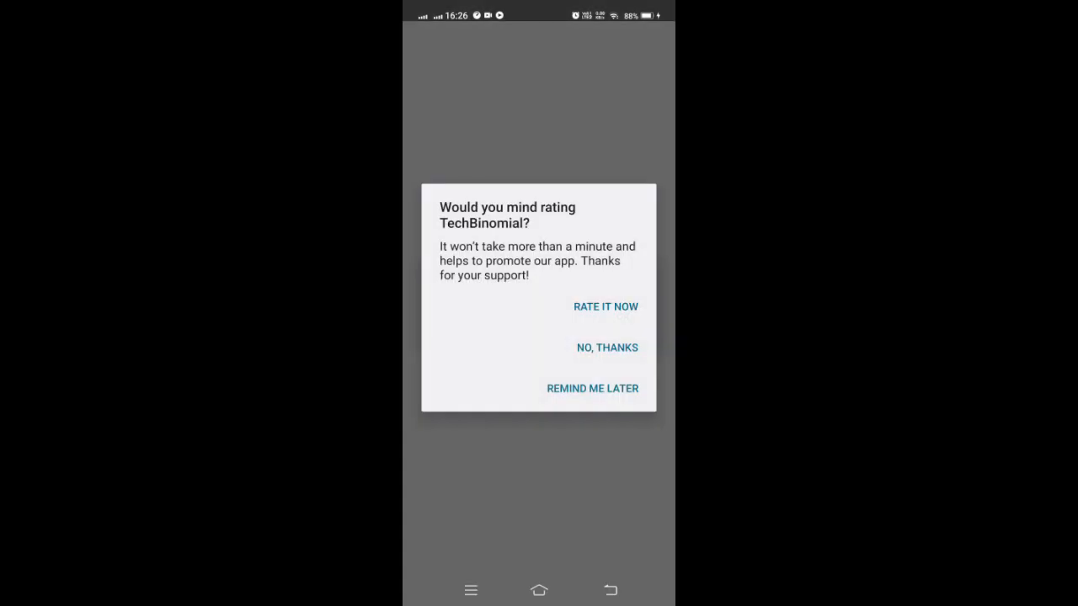
left_click(606, 347)
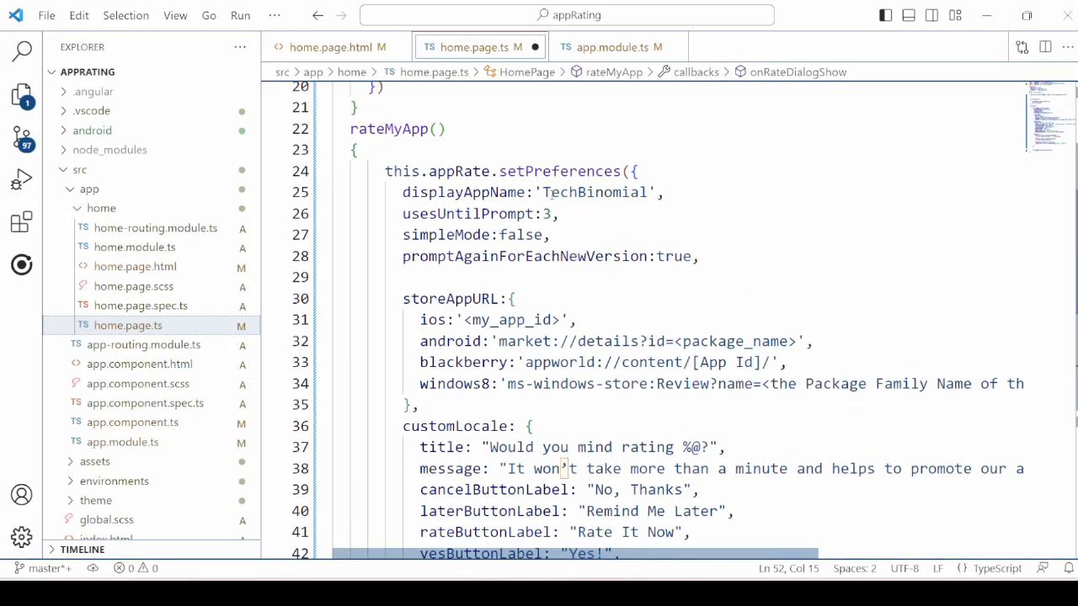
Step: Replace the simpleMode value false with true in home.page.ts
double_click(520, 235)
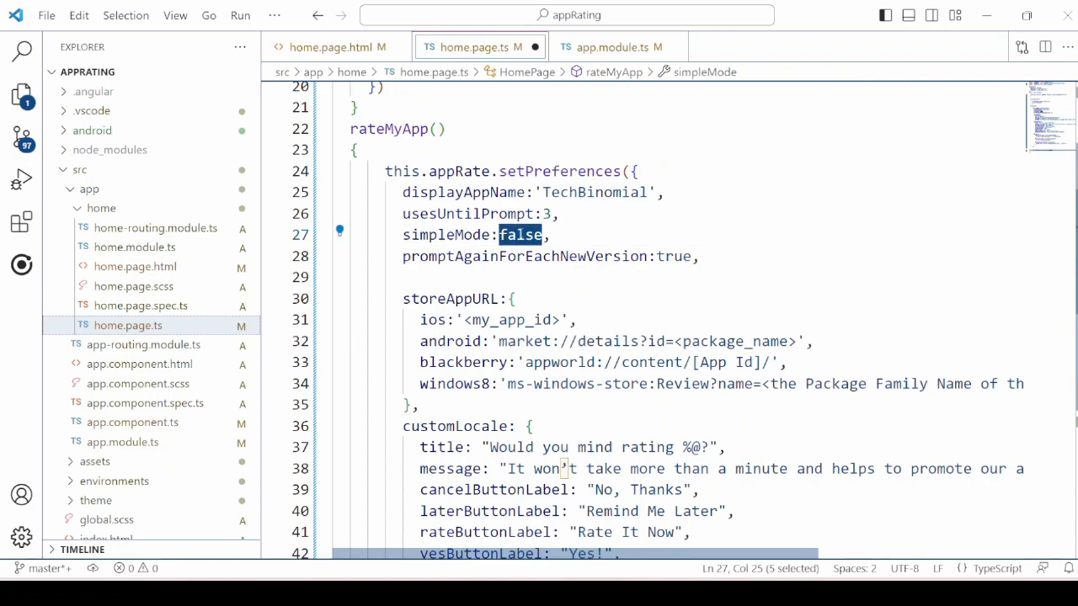
type("true")
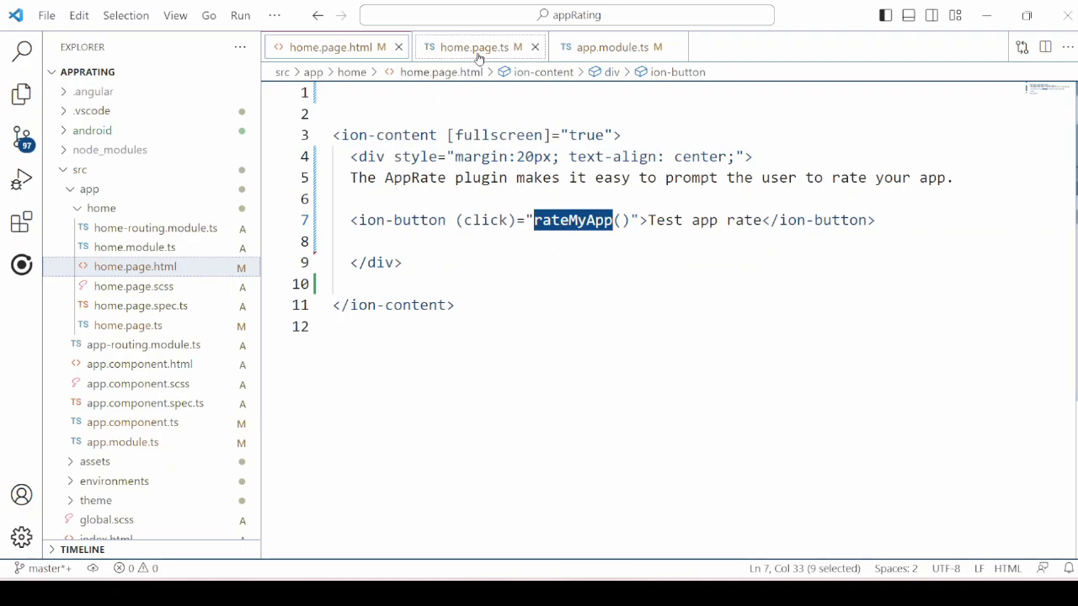
Step: Set usesUntilPrompt to 1 and promptForRating to true in home.page.ts
left_click(472, 47)
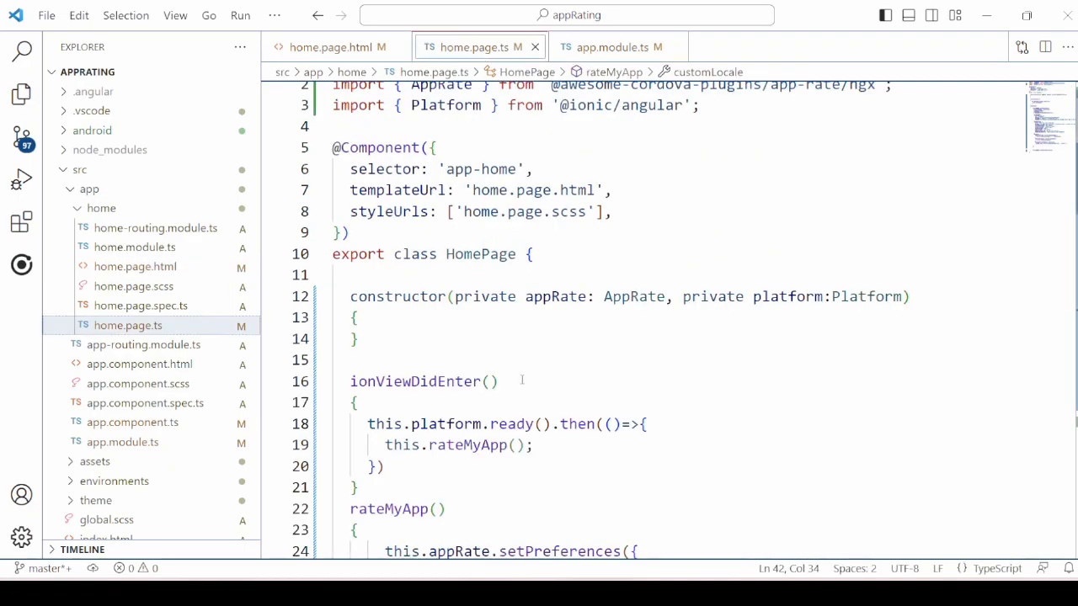
scroll("down", 3)
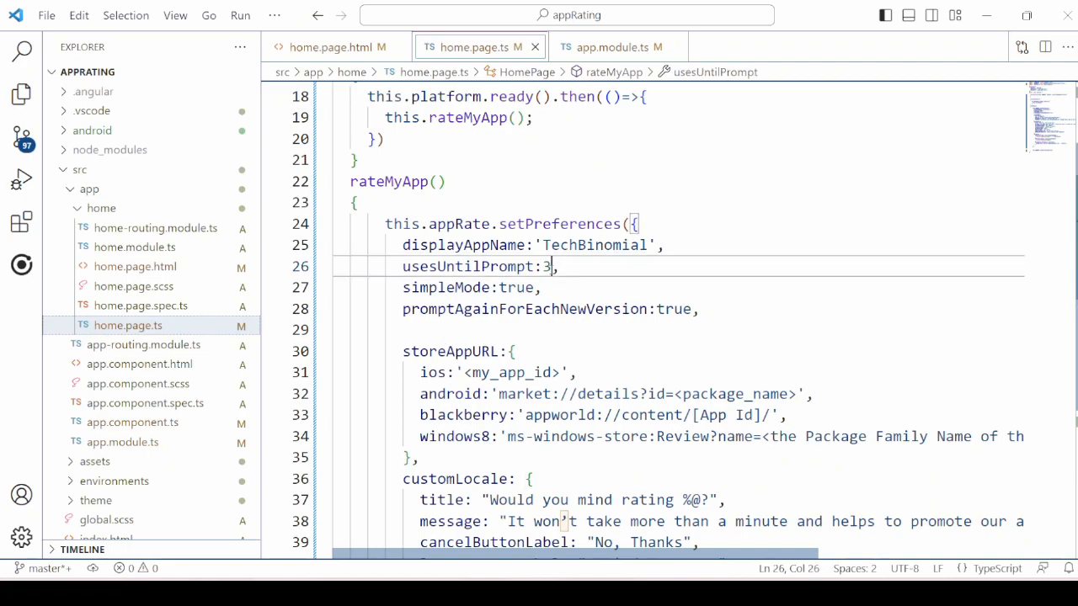
type("1")
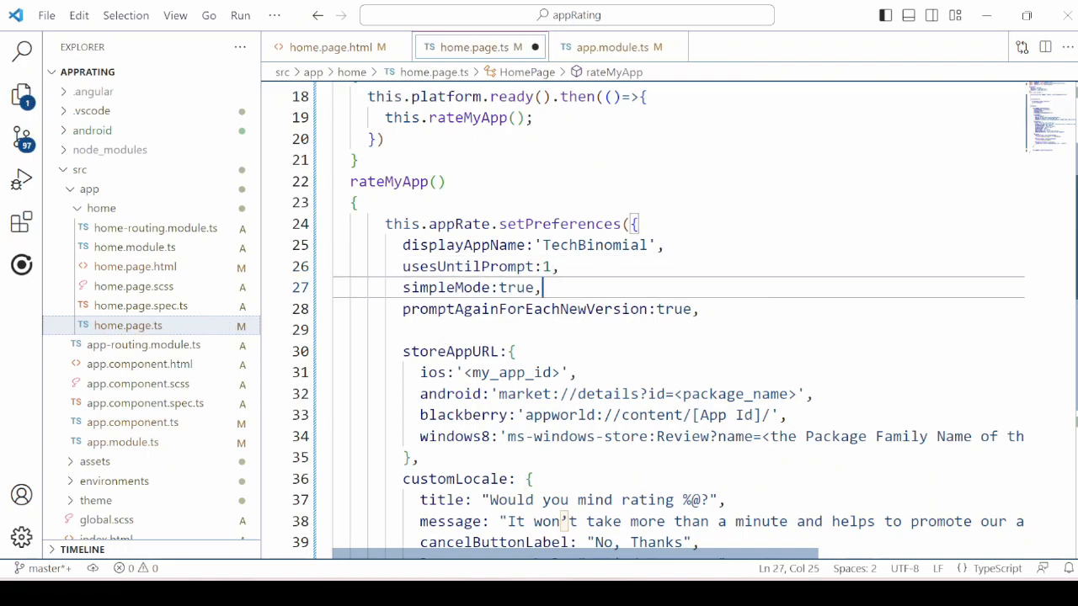
scroll("down", 3)
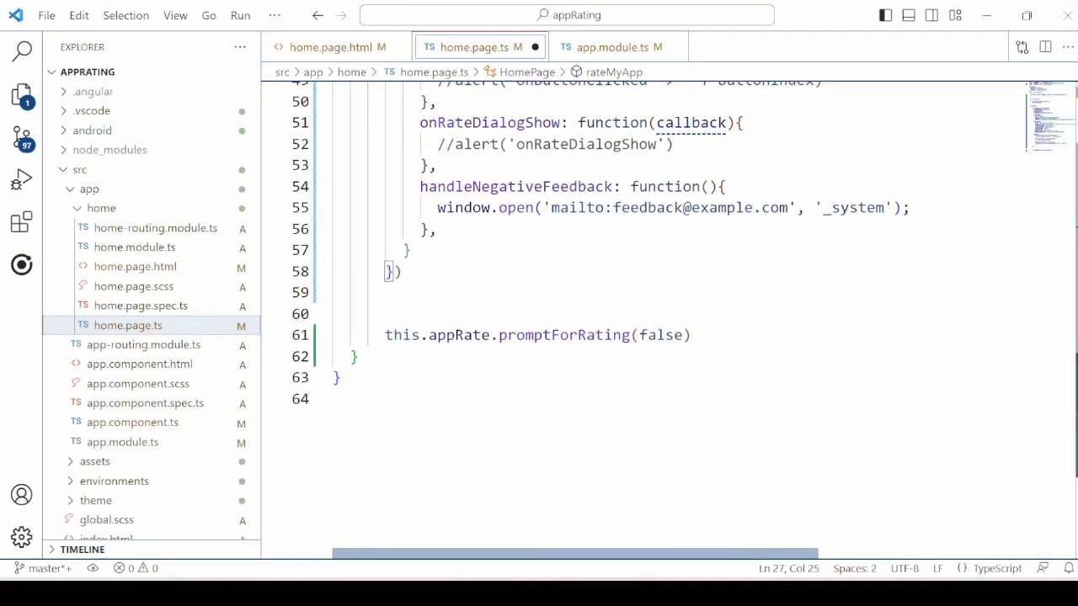
type("t")
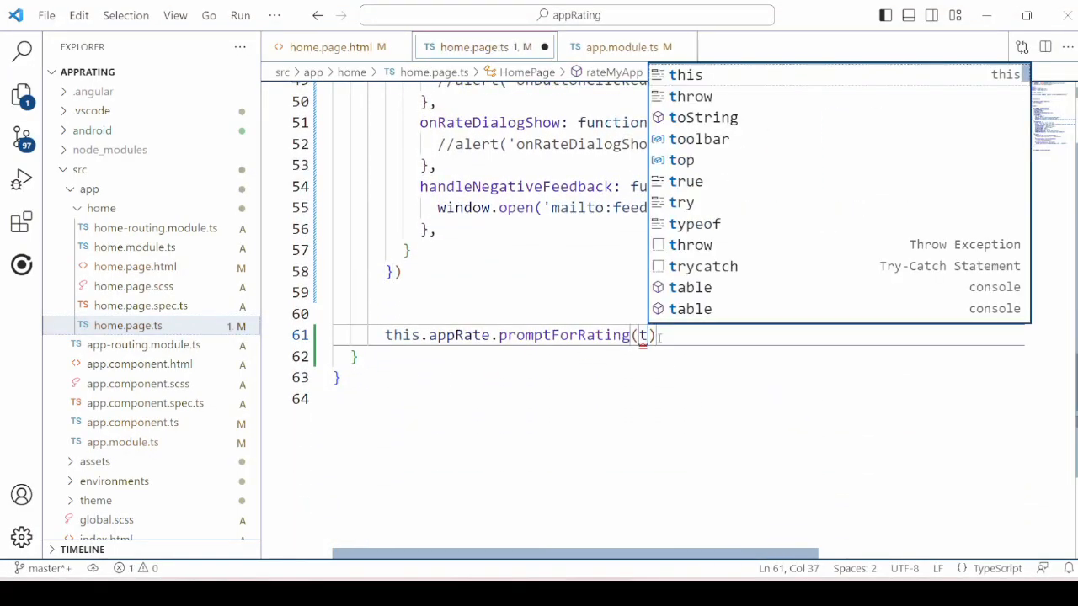
type("rue")
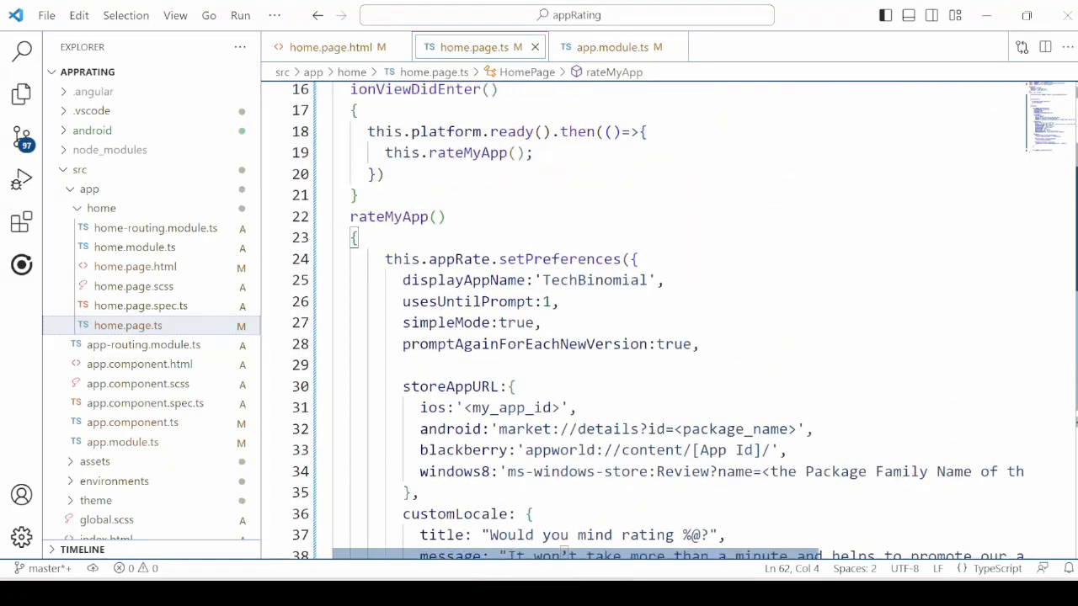
scroll("down", 3)
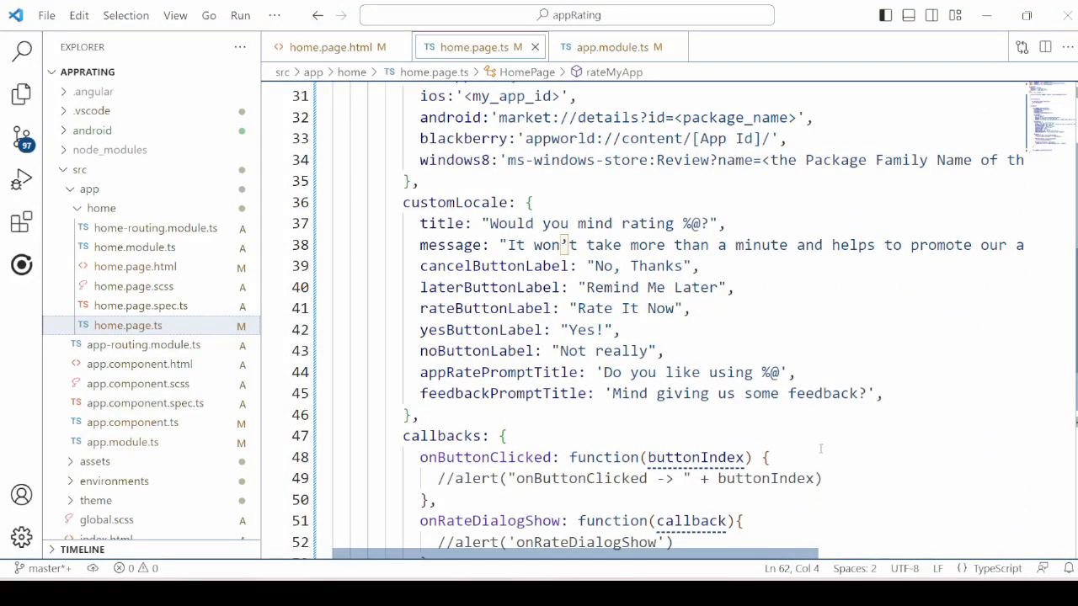